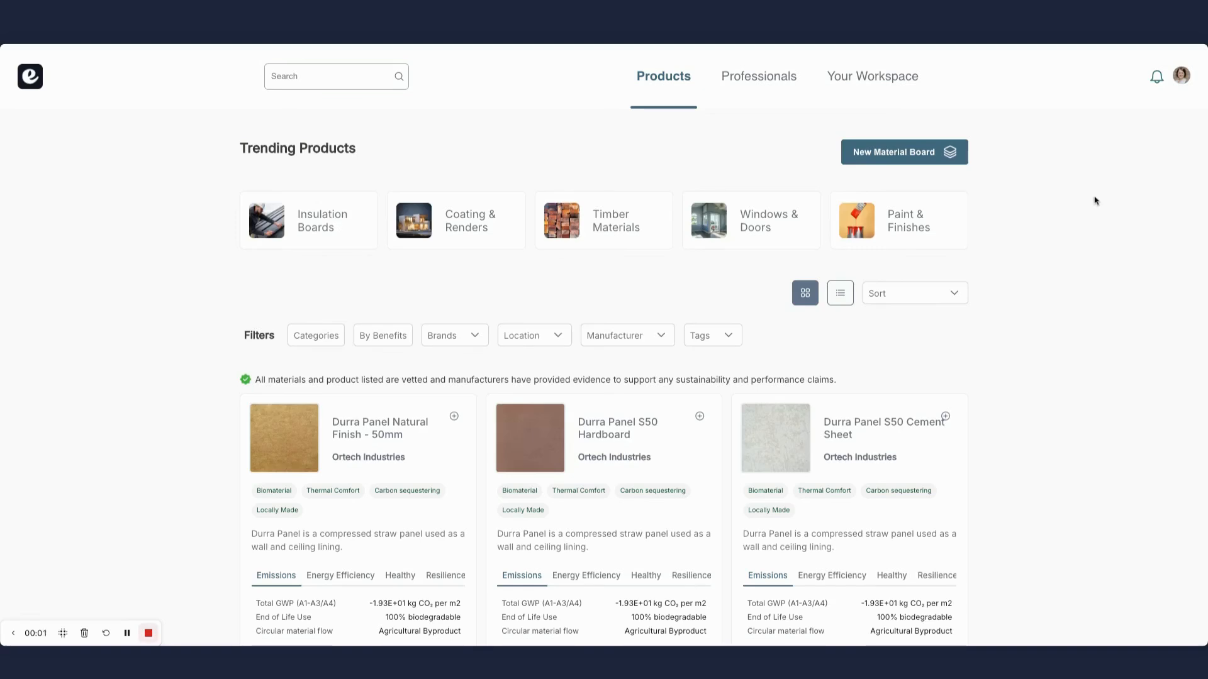
Step: View the Energy Efficiency figures on the STEICOduo dry 60mm card and go to its product page
{"action": "scroll", "scroll_direction": "down", "scroll_amount": 3}
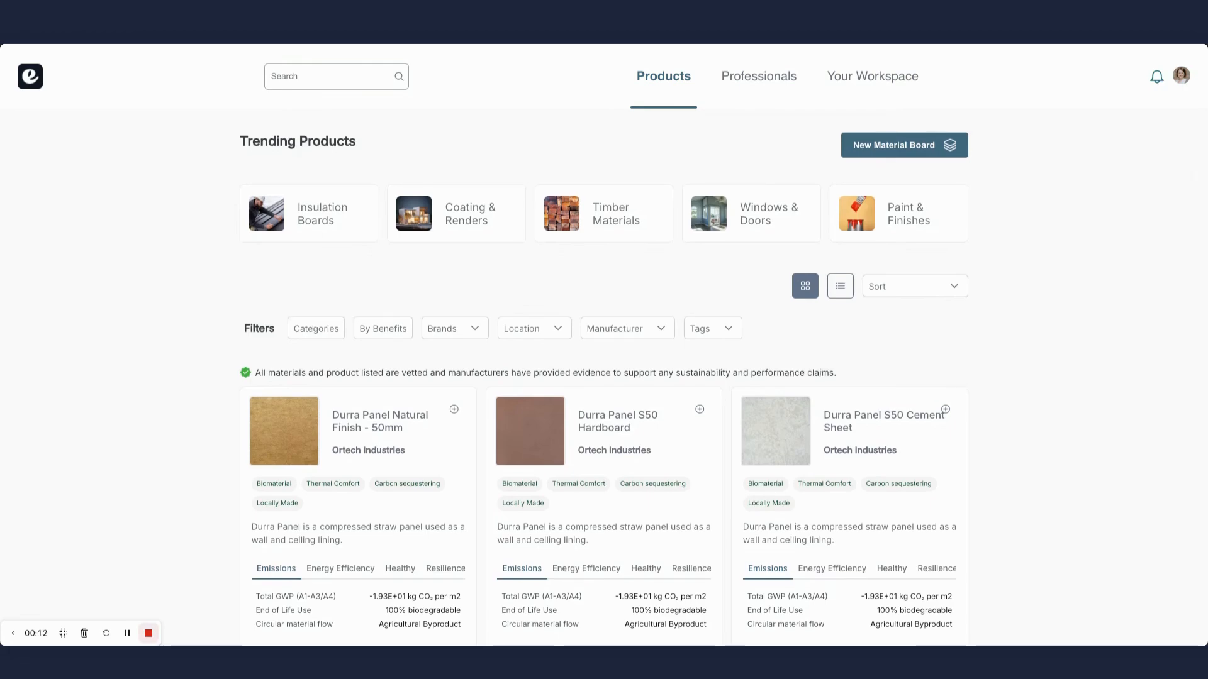
{"action": "scroll", "scroll_direction": "down", "scroll_amount": 3}
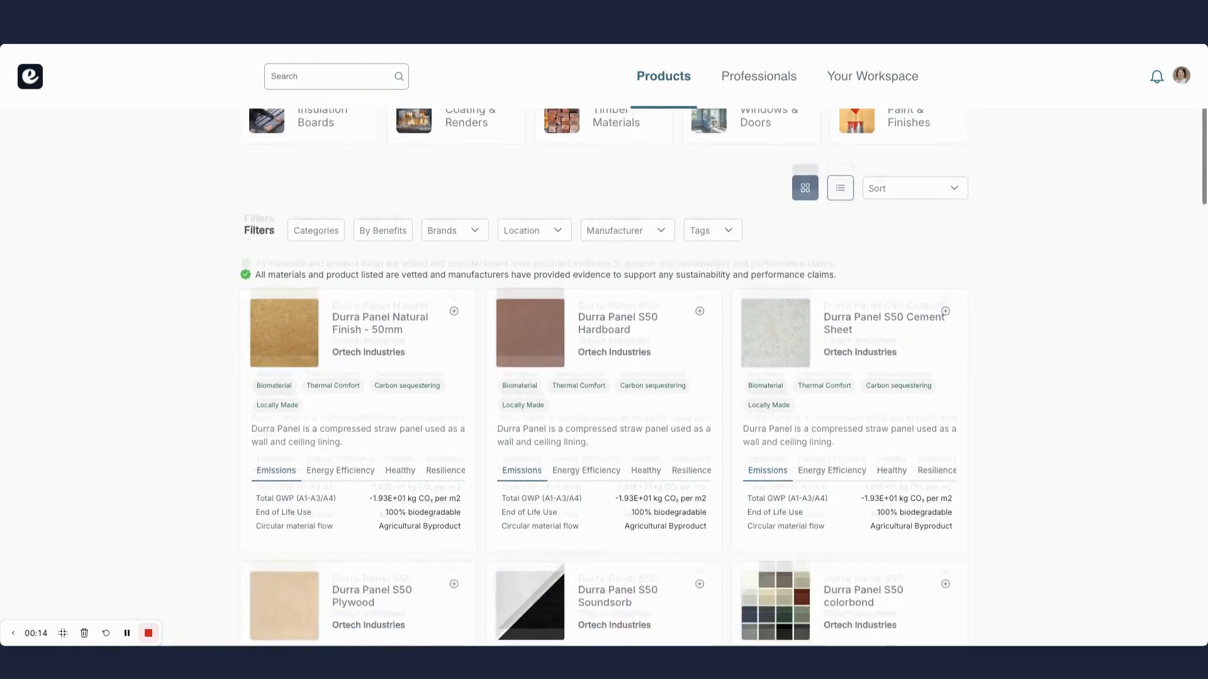
{"action": "scroll", "scroll_direction": "down", "scroll_amount": 3}
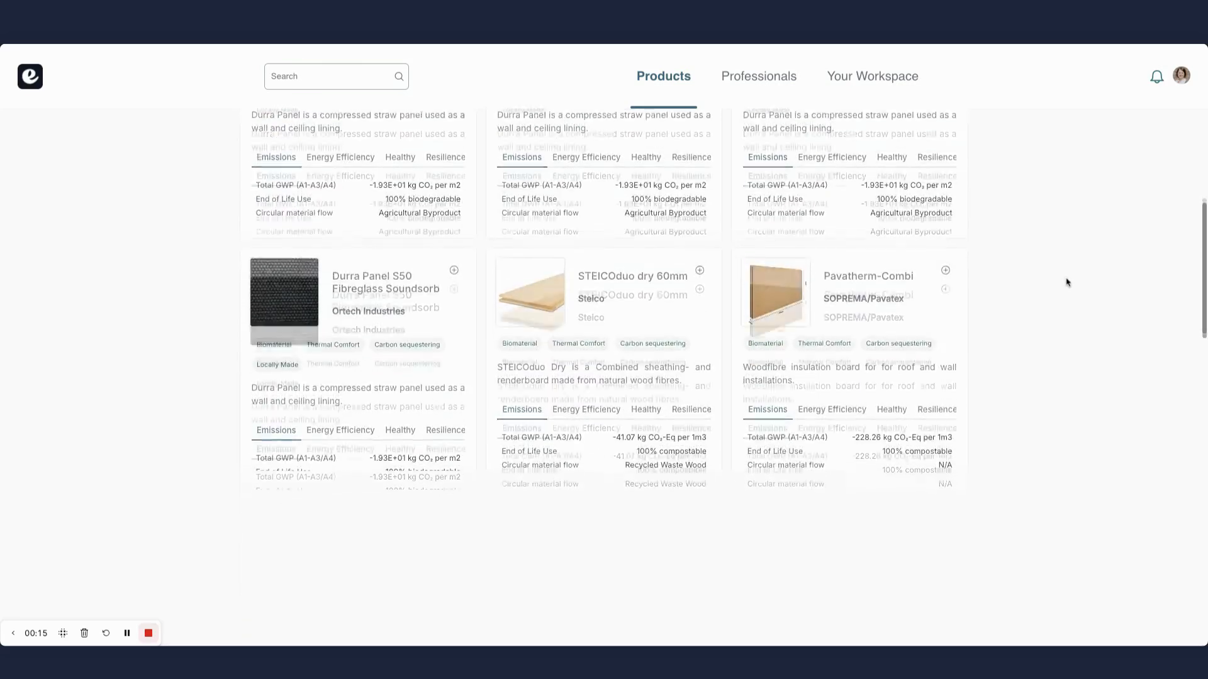
{"action": "scroll", "scroll_direction": "down", "scroll_amount": 3}
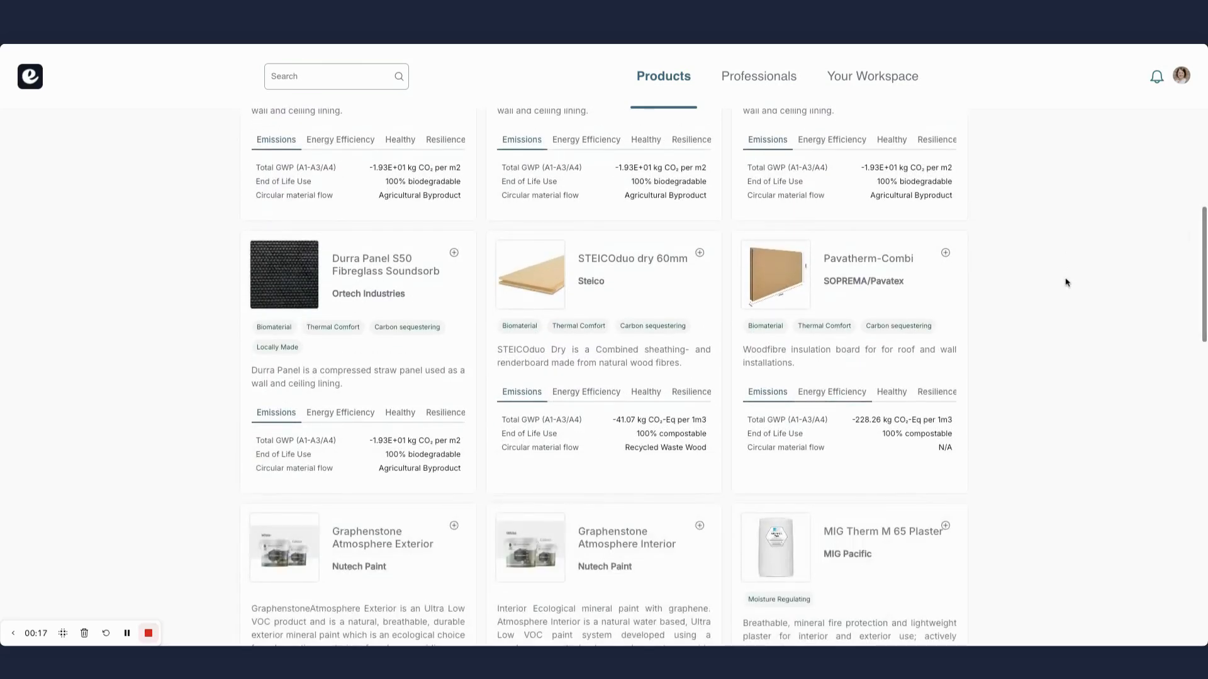
{"action": "mouse_move", "coordinate": [562, 410]}
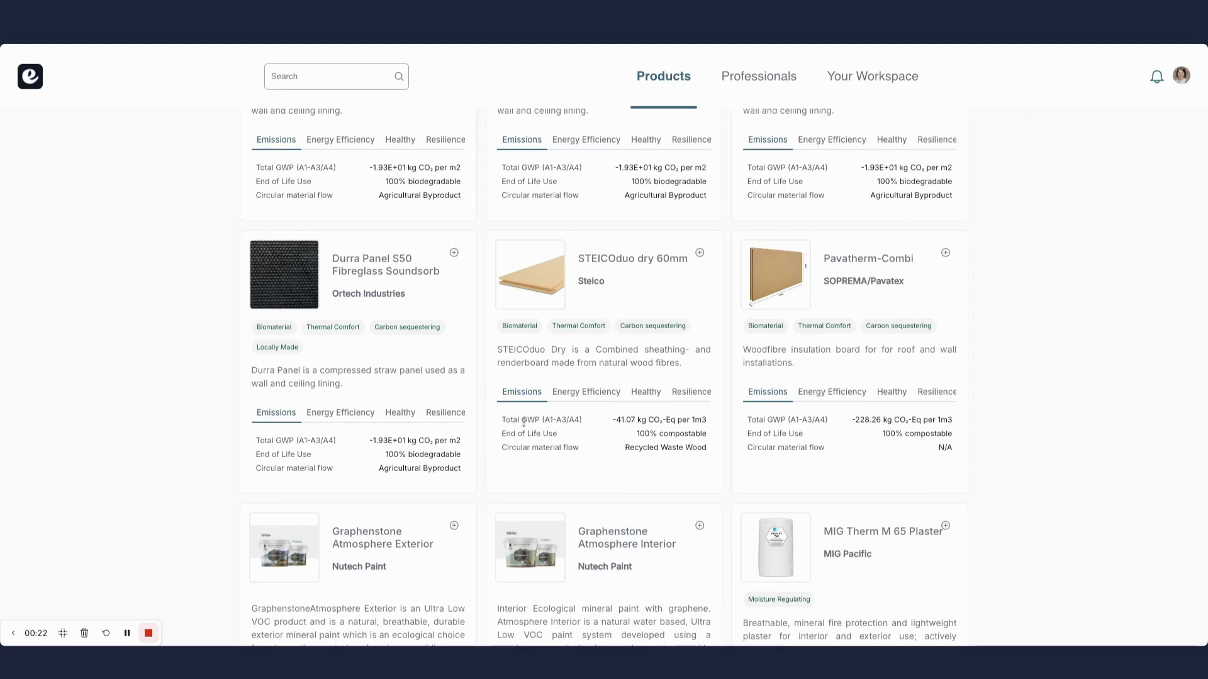
{"action": "left_click", "coordinate": [586, 393]}
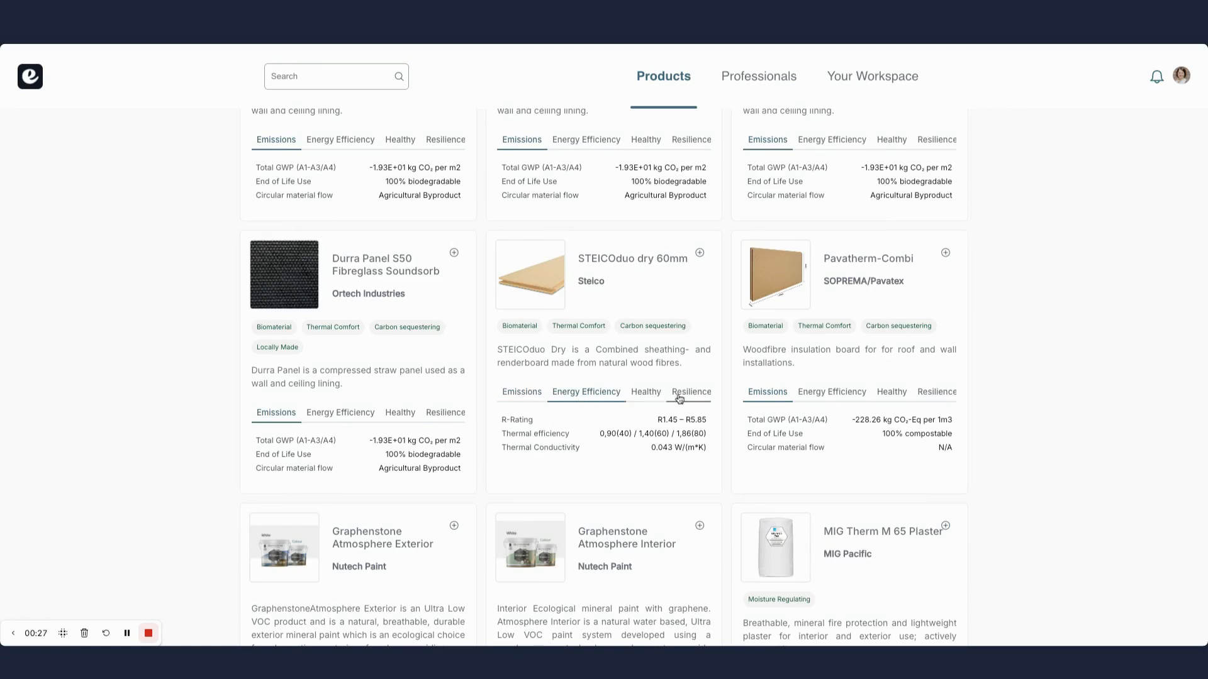
{"action": "left_click", "coordinate": [690, 392]}
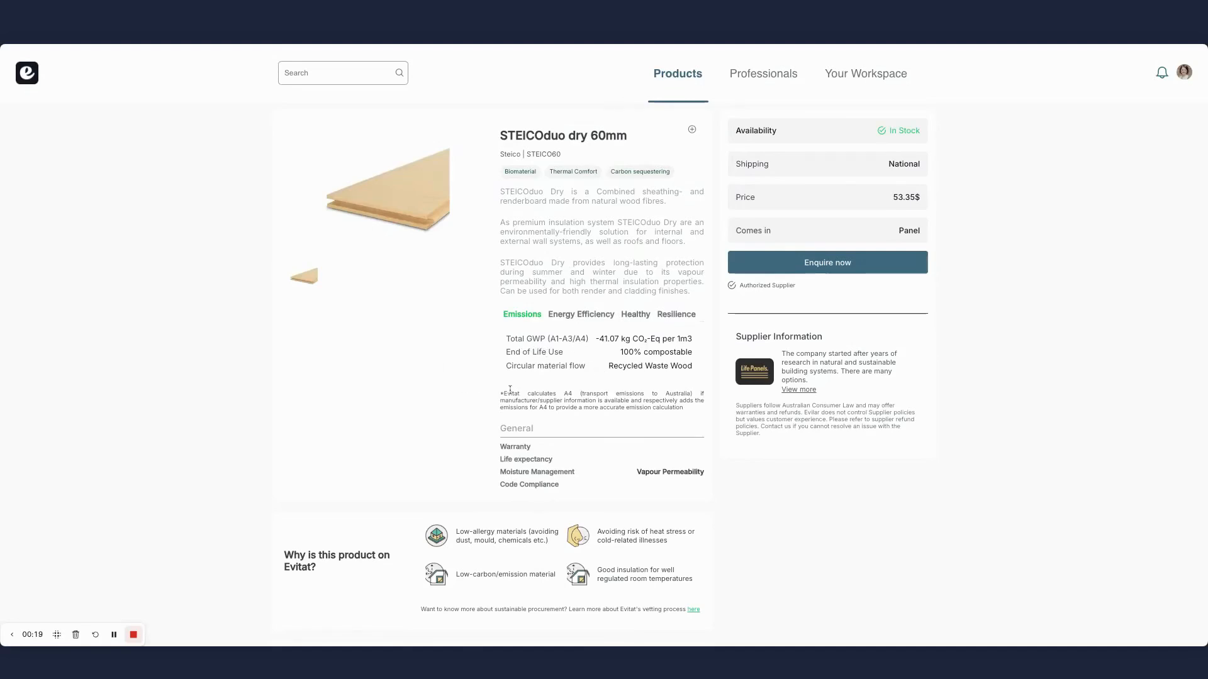
{"action": "mouse_move", "coordinate": [533, 379]}
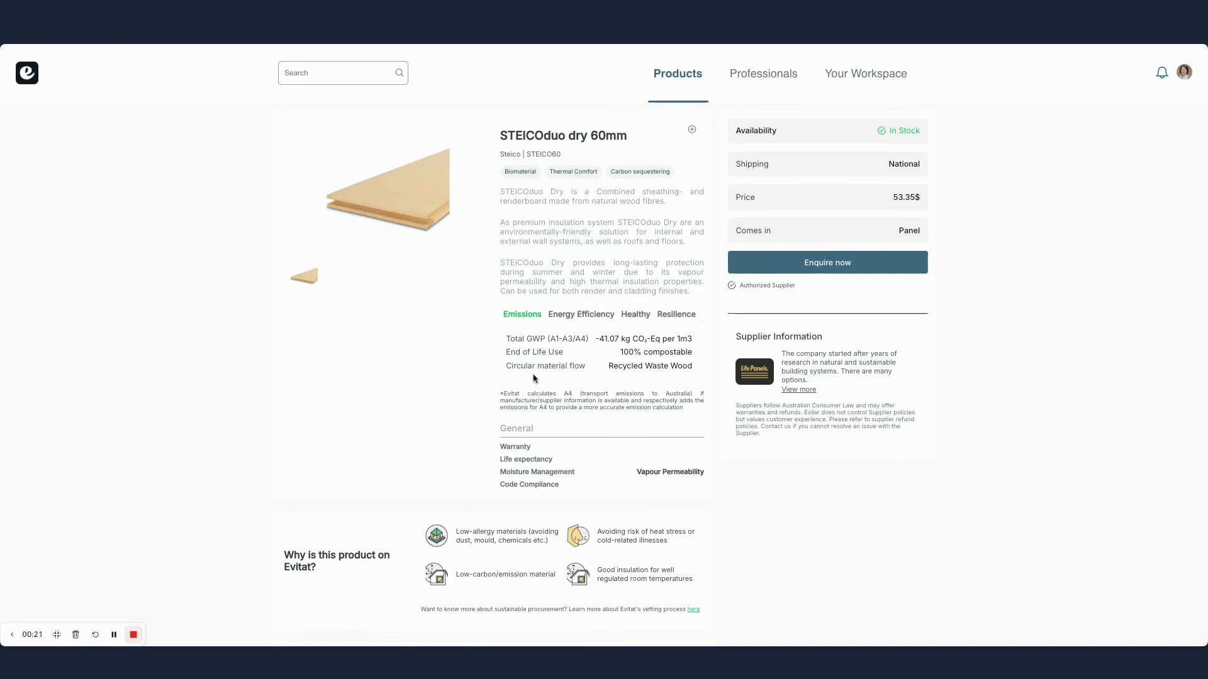
{"action": "mouse_move", "coordinate": [646, 375]}
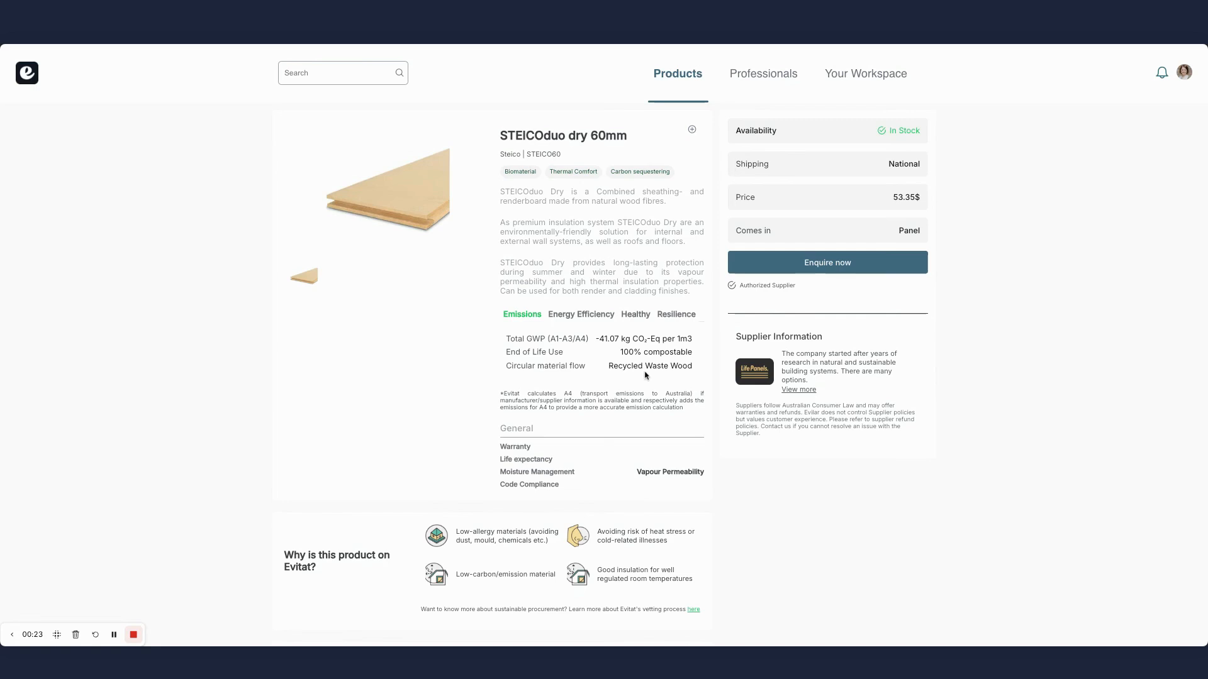
{"action": "scroll", "scroll_direction": "down", "scroll_amount": 3}
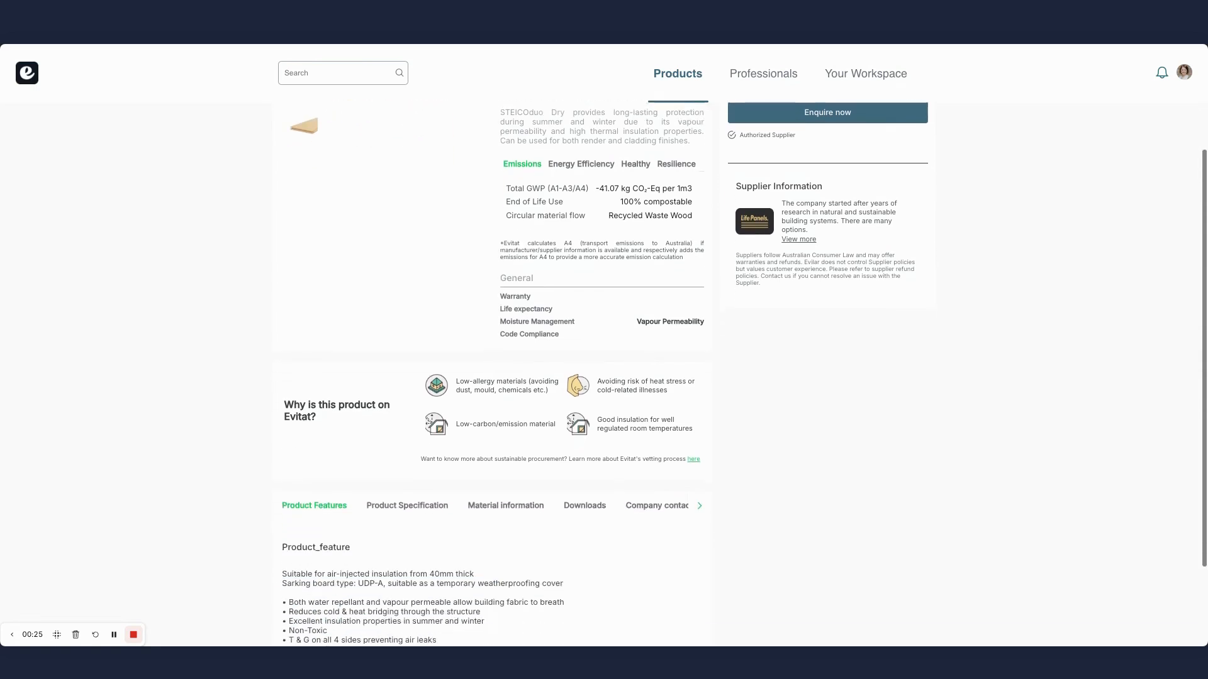
{"action": "scroll", "scroll_direction": "down", "scroll_amount": 3}
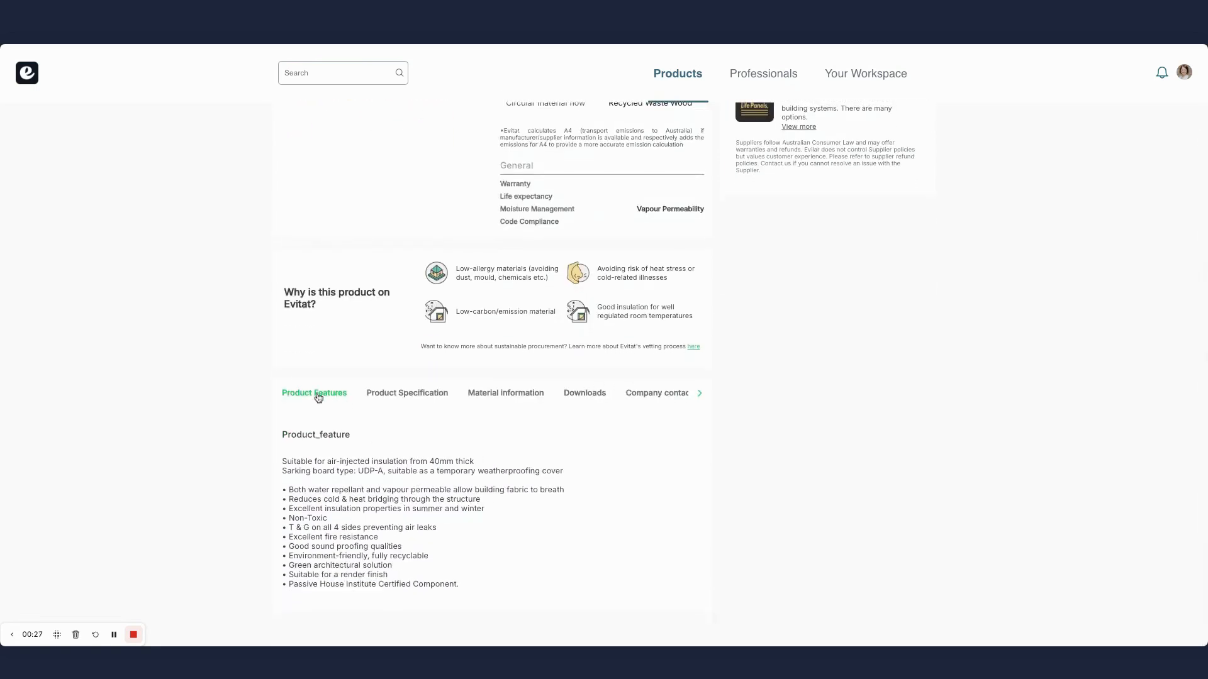
{"action": "mouse_move", "coordinate": [385, 397]}
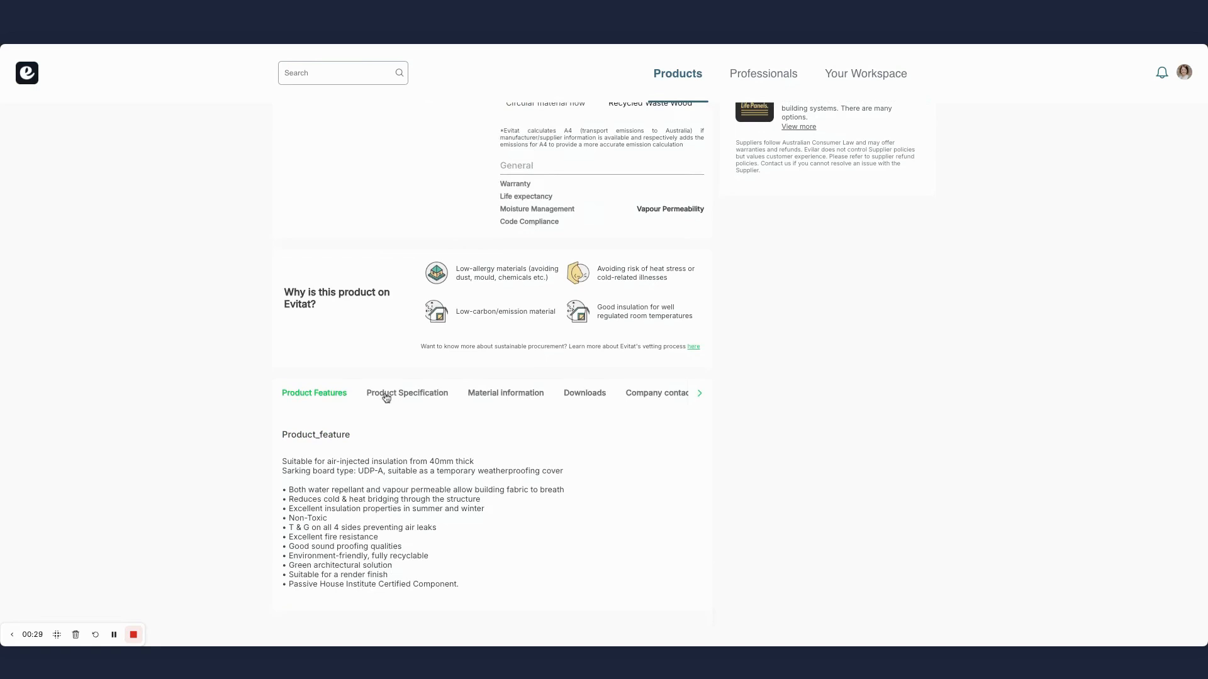
{"action": "mouse_move", "coordinate": [413, 401]}
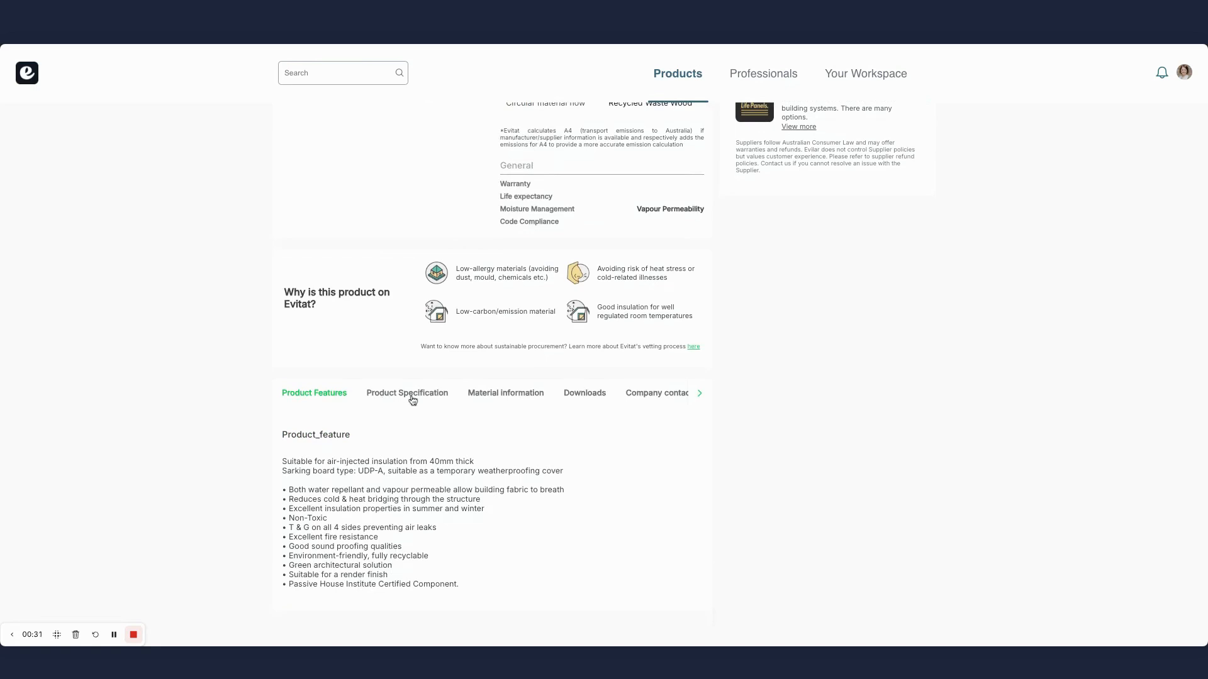
{"action": "mouse_move", "coordinate": [464, 403]}
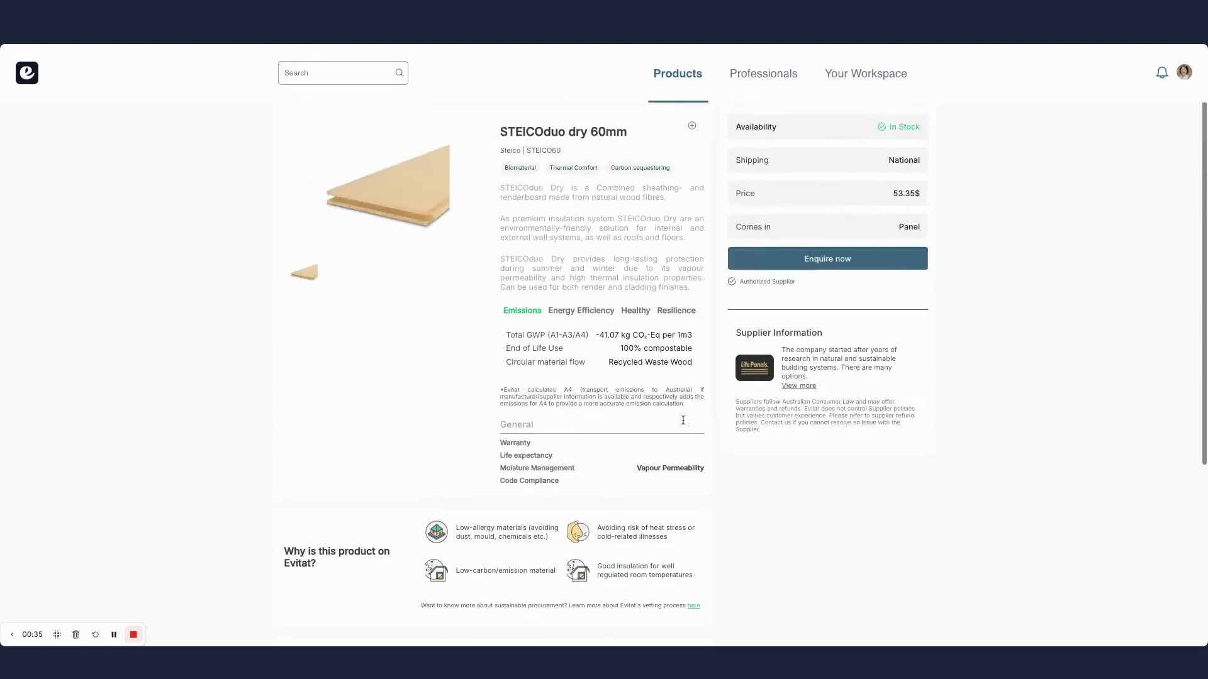
{"action": "left_click", "coordinate": [828, 261]}
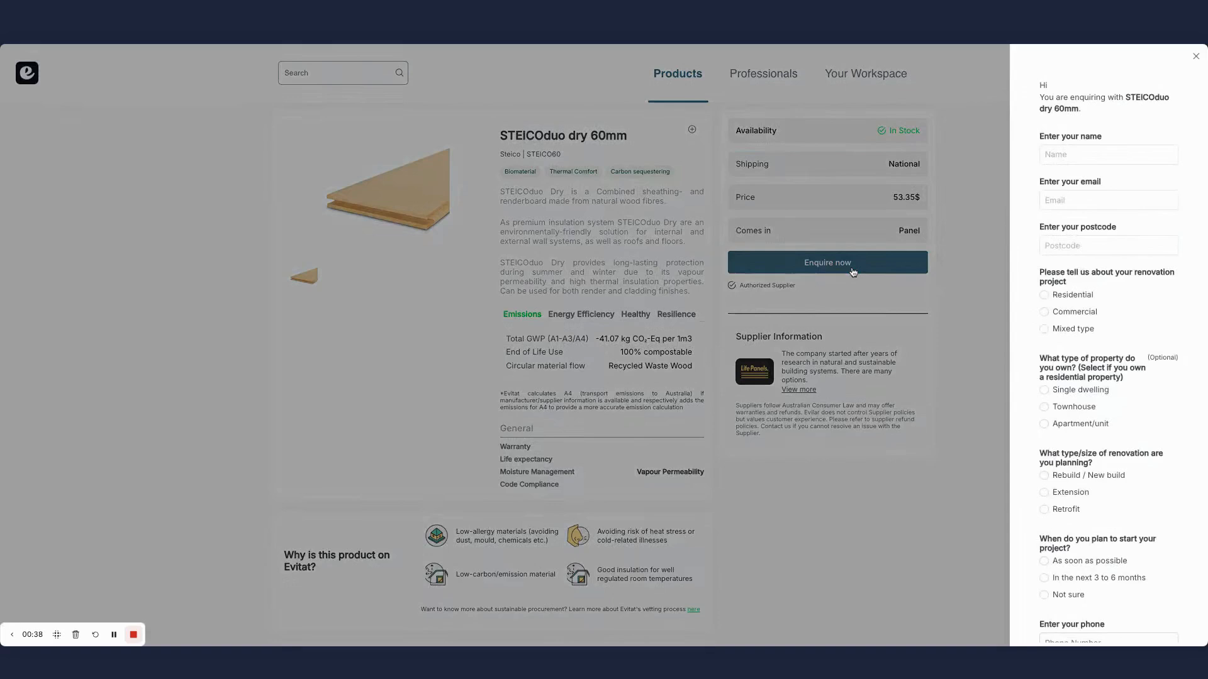
{"action": "left_click", "coordinate": [1195, 57]}
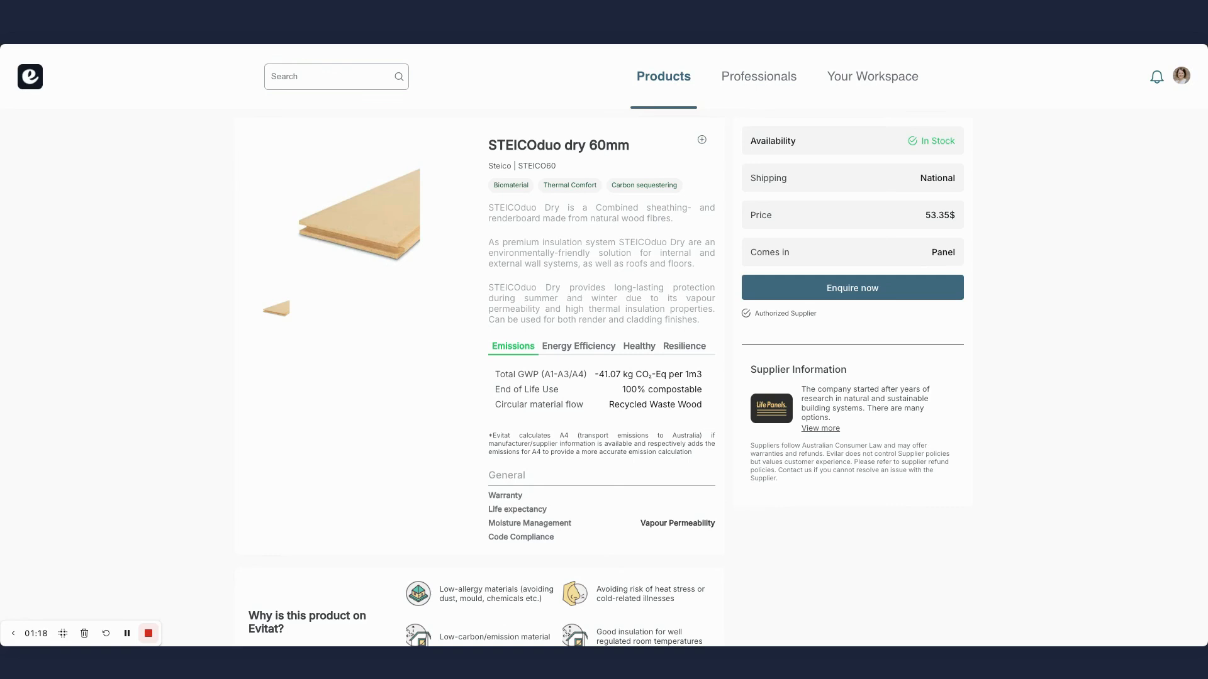
{"action": "mouse_move", "coordinate": [935, 427]}
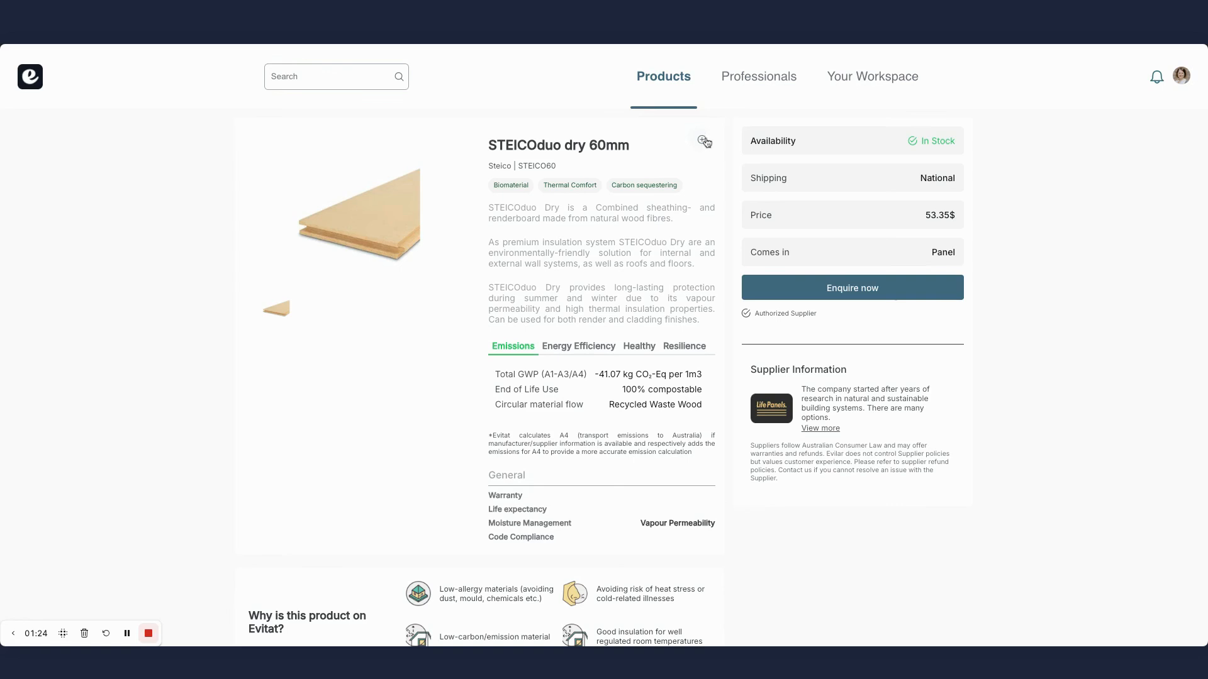
Step: Start saving the product to a new material board, then cancel the New Board dialog
{"action": "left_click", "coordinate": [702, 140]}
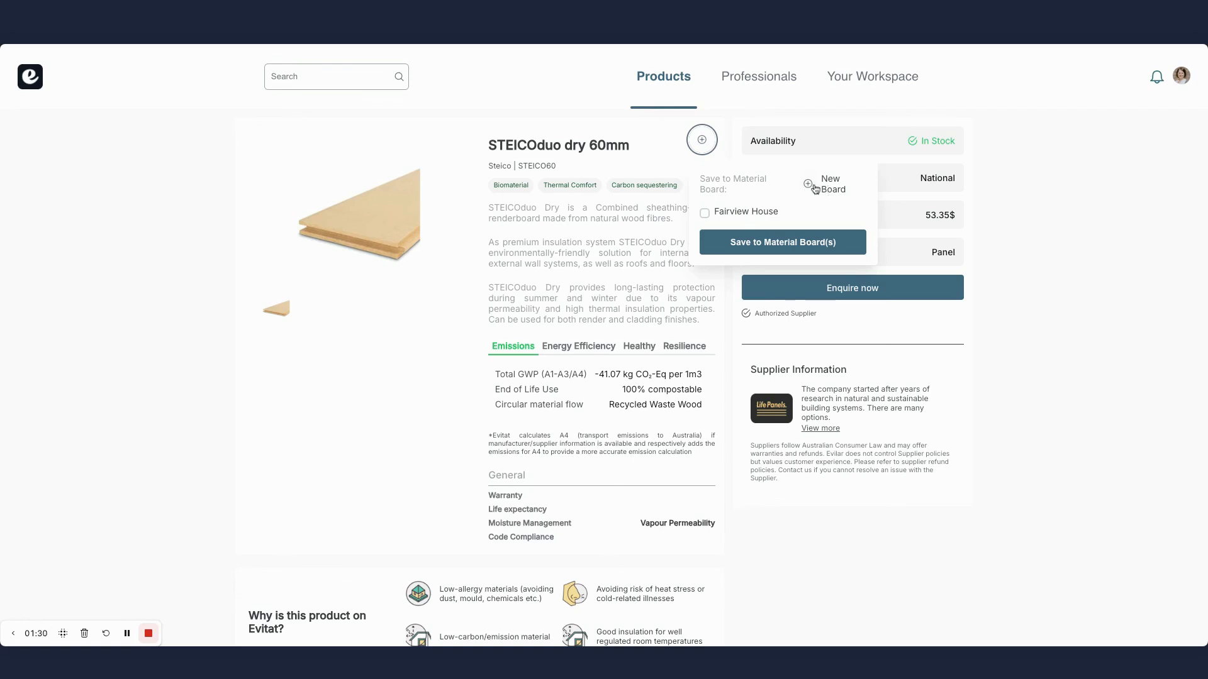
{"action": "left_click", "coordinate": [809, 183]}
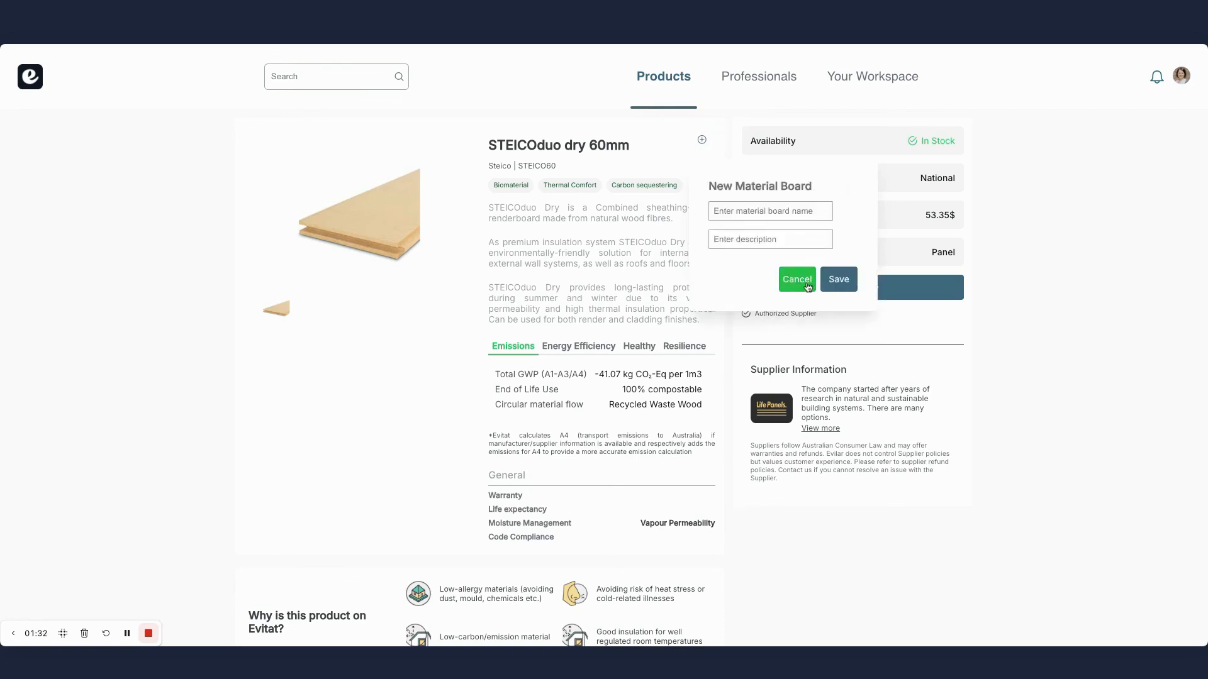
{"action": "left_click", "coordinate": [798, 279]}
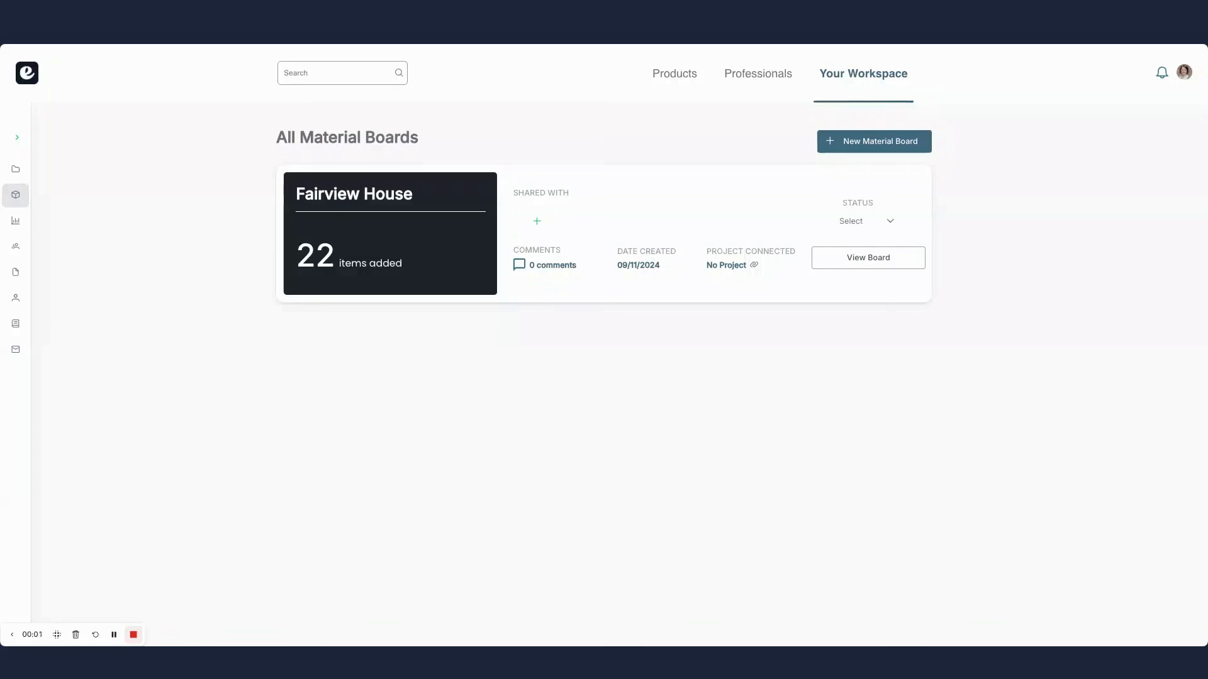
{"action": "mouse_move", "coordinate": [517, 118]}
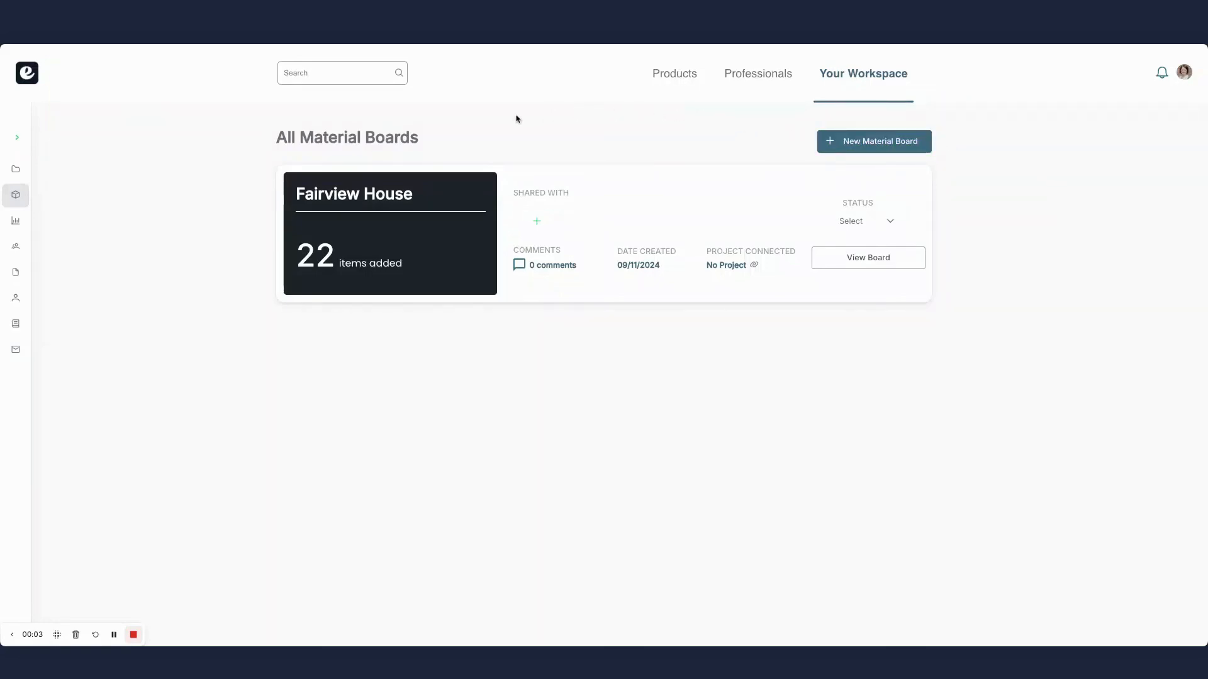
{"action": "mouse_move", "coordinate": [489, 132]}
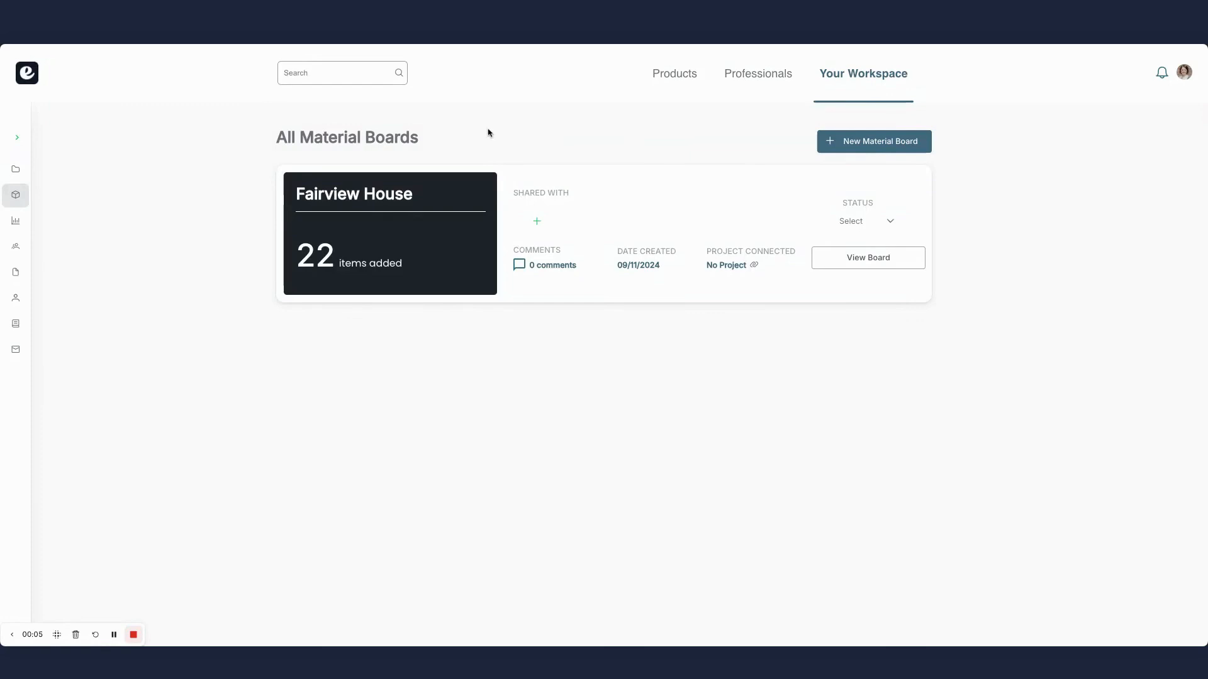
{"action": "mouse_move", "coordinate": [480, 206]}
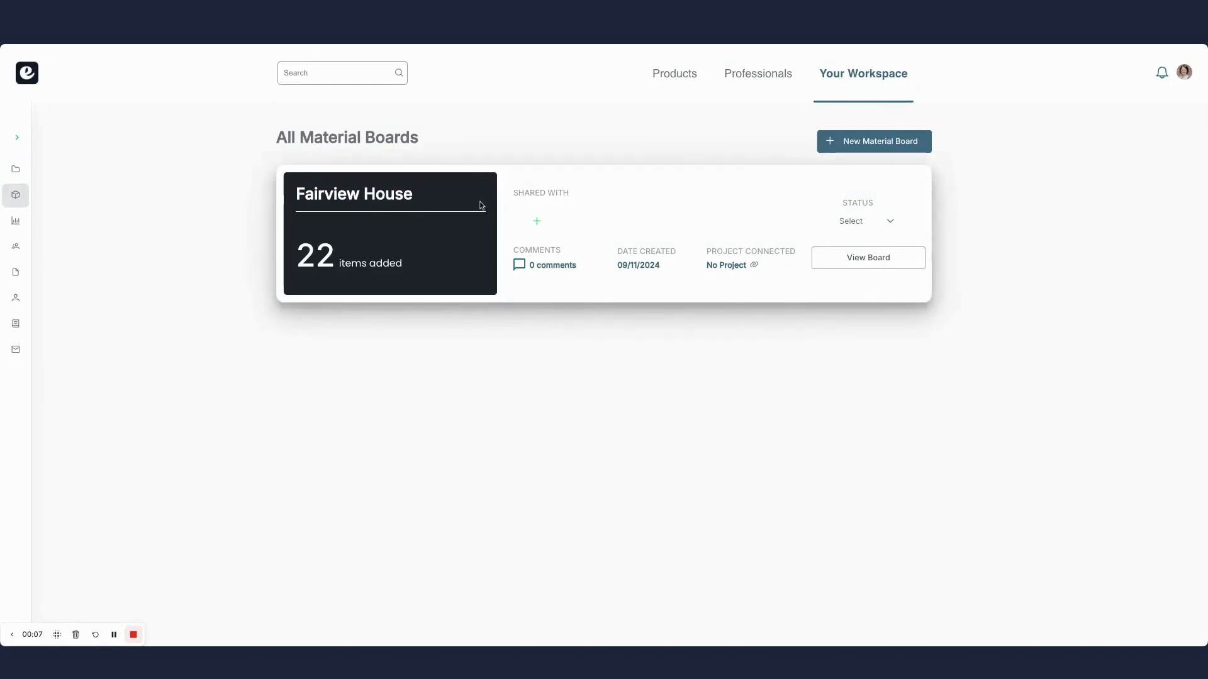
{"action": "mouse_move", "coordinate": [858, 270]}
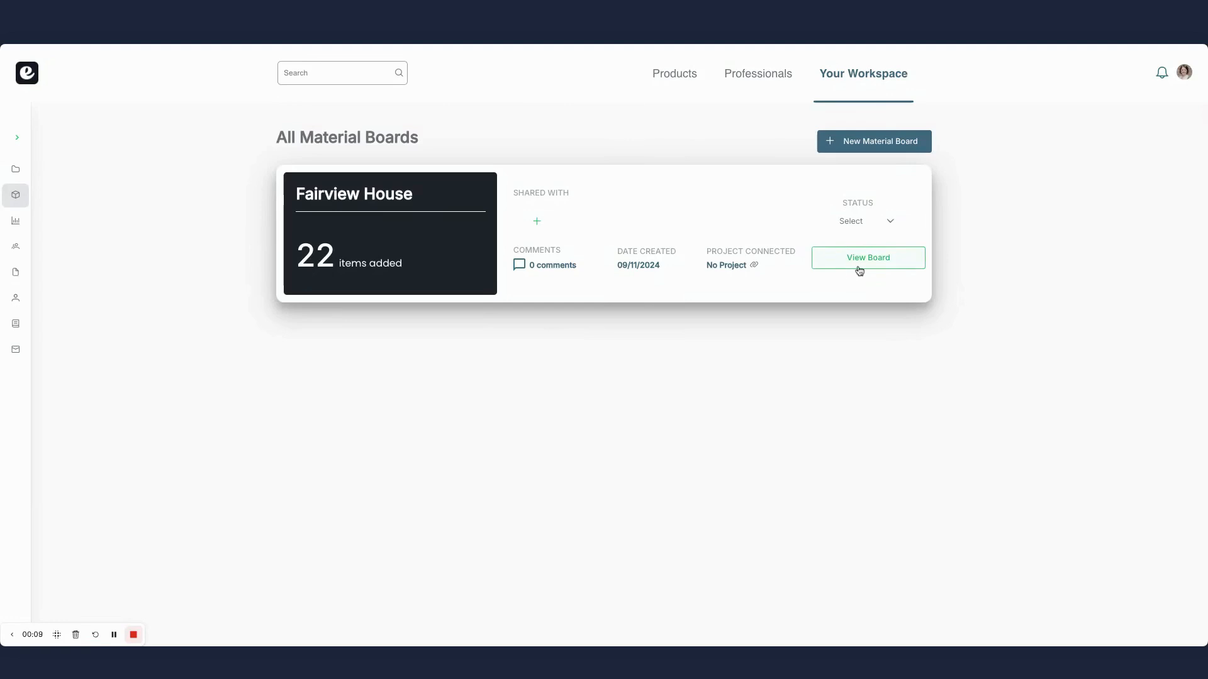
Step: View the Fairview House board with its 22 vetted products and Roofing primers
{"action": "left_click", "coordinate": [868, 256]}
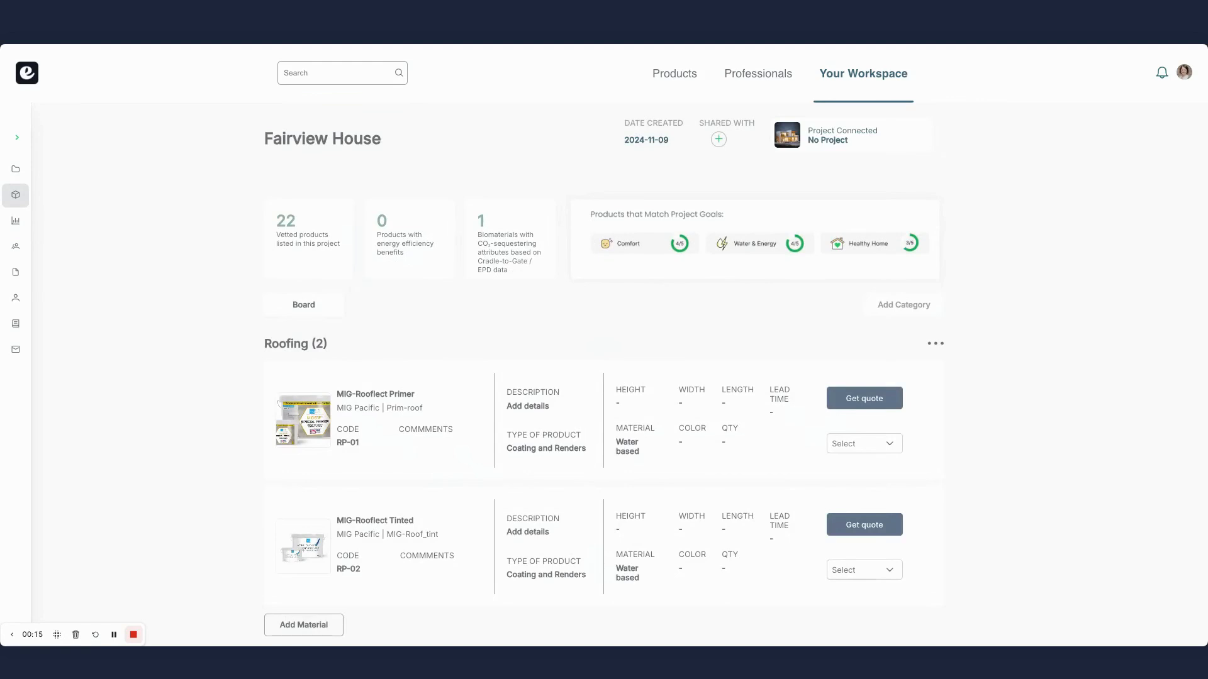
{"action": "mouse_move", "coordinate": [453, 160]}
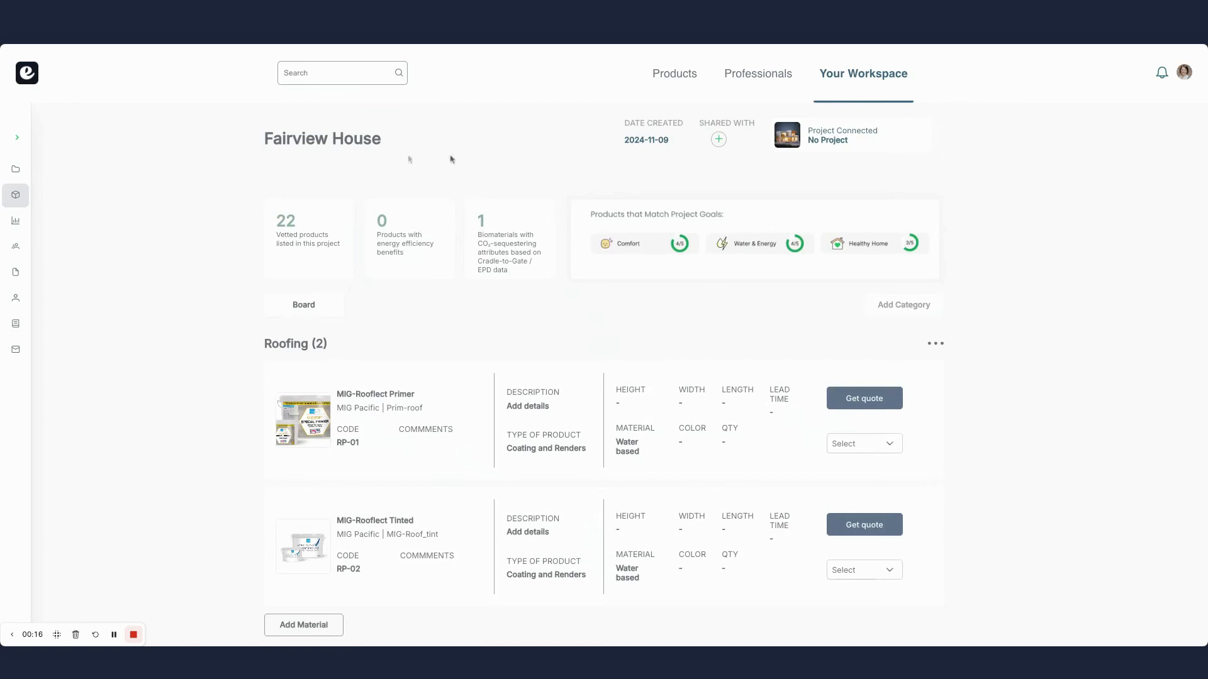
{"action": "mouse_move", "coordinate": [316, 199]}
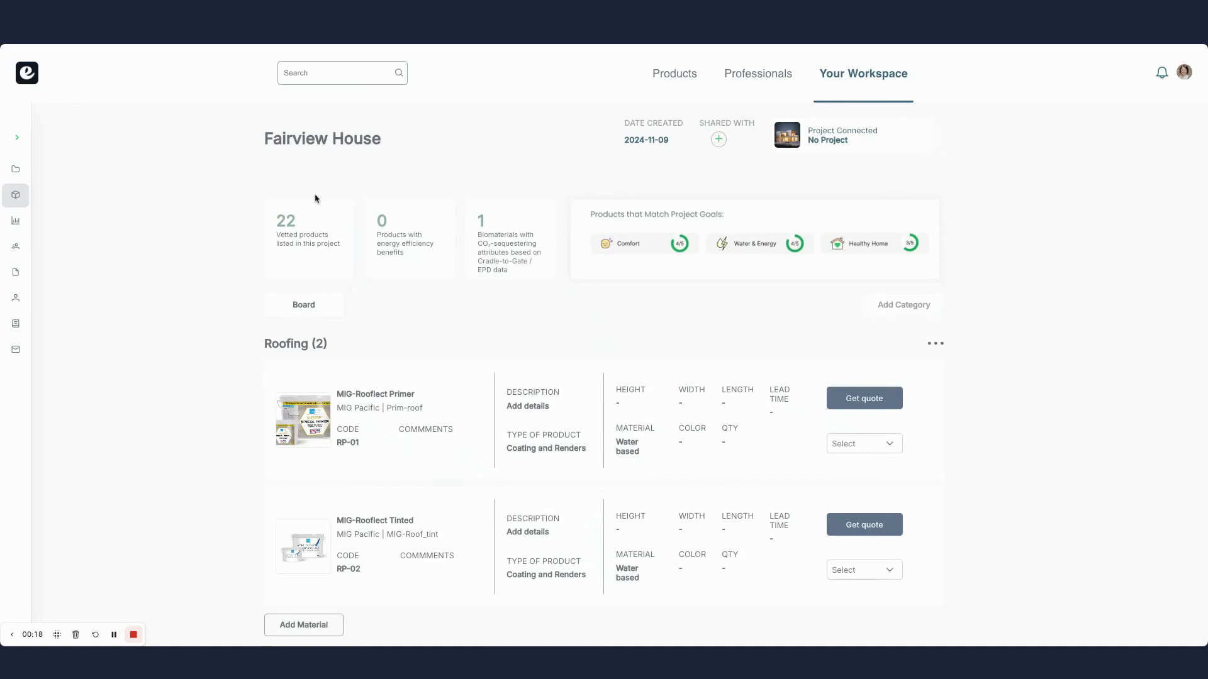
{"action": "mouse_move", "coordinate": [486, 284]}
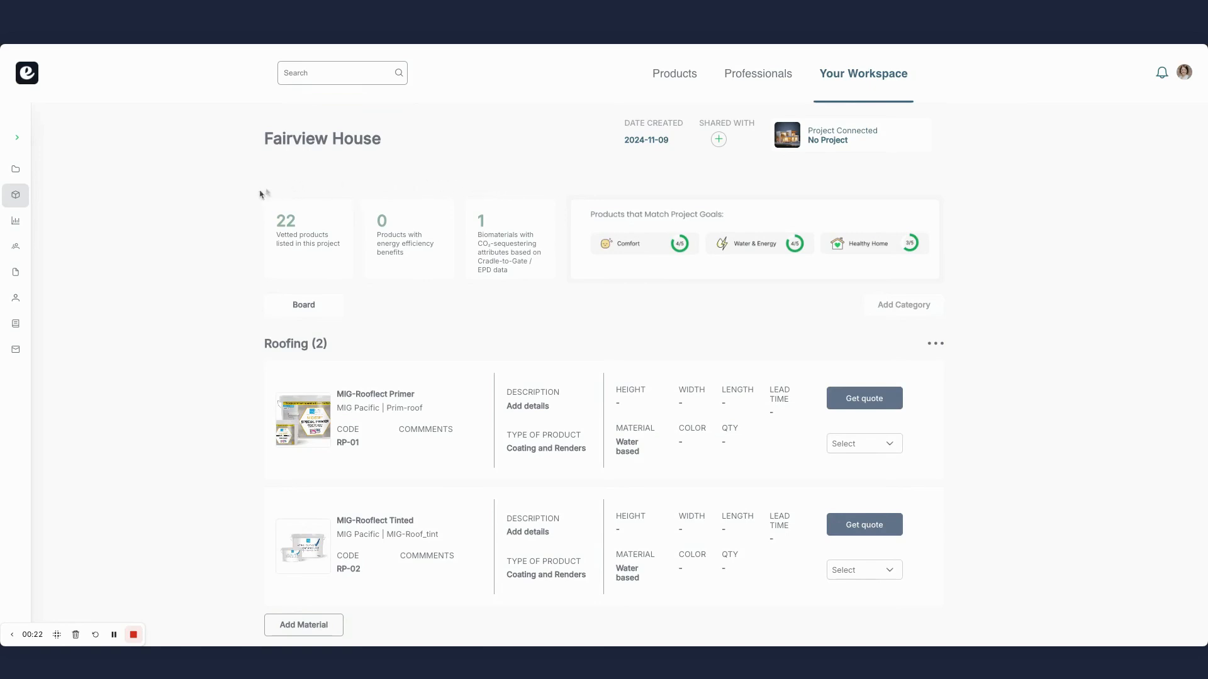
{"action": "mouse_move", "coordinate": [242, 217]}
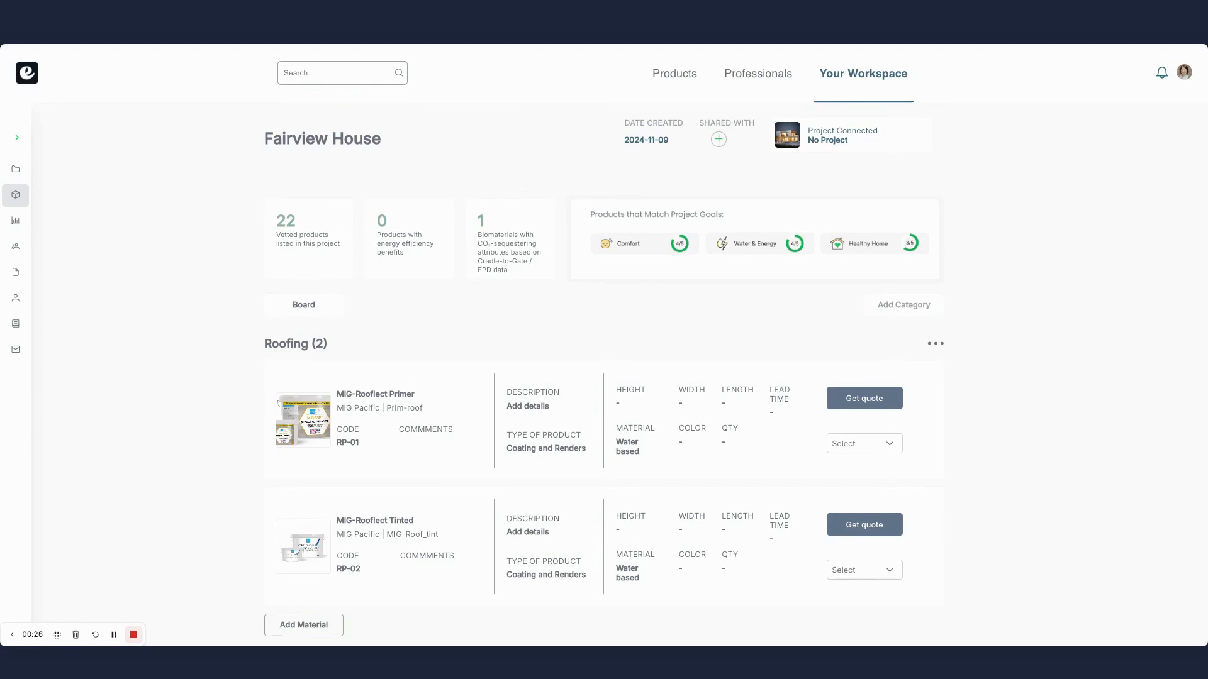
{"action": "scroll", "scroll_direction": "down", "scroll_amount": 3}
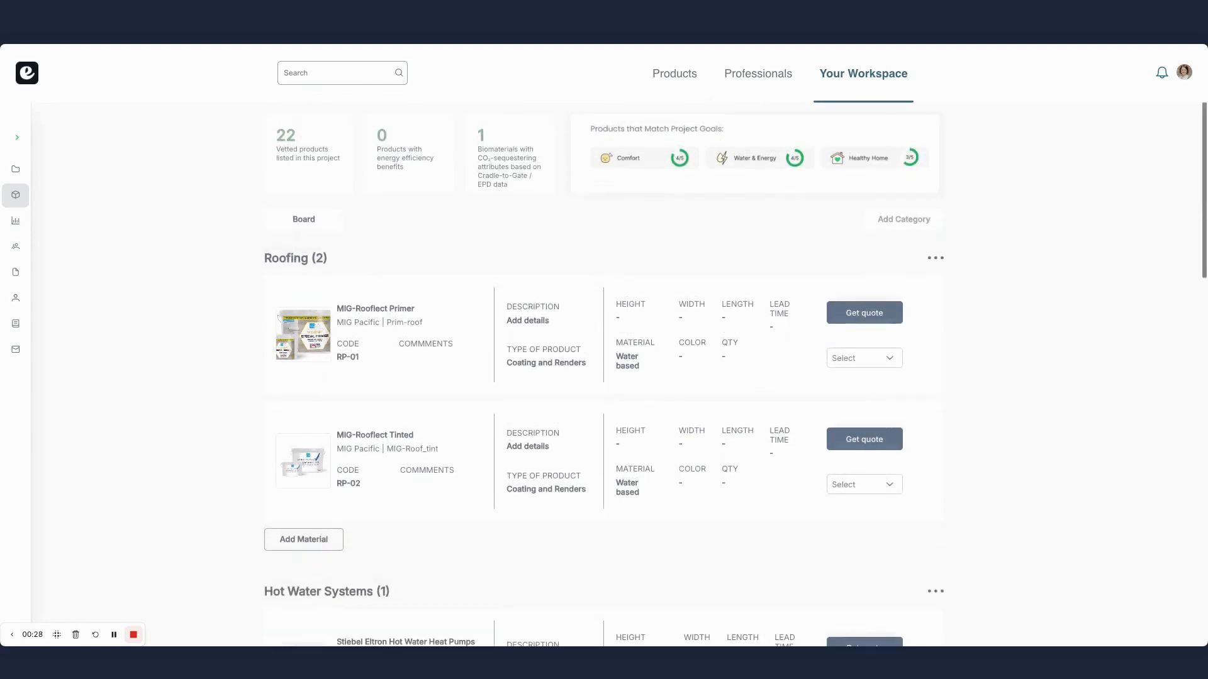
{"action": "scroll", "scroll_direction": "down", "scroll_amount": 3}
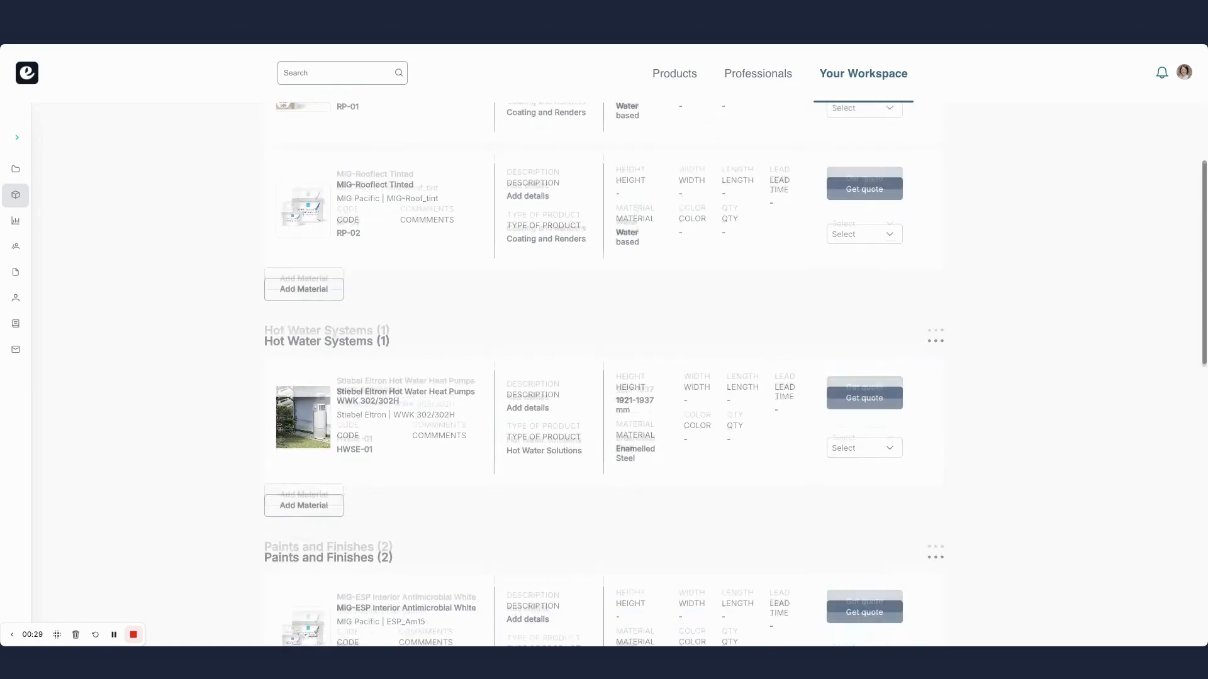
{"action": "scroll", "scroll_direction": "down", "scroll_amount": 3}
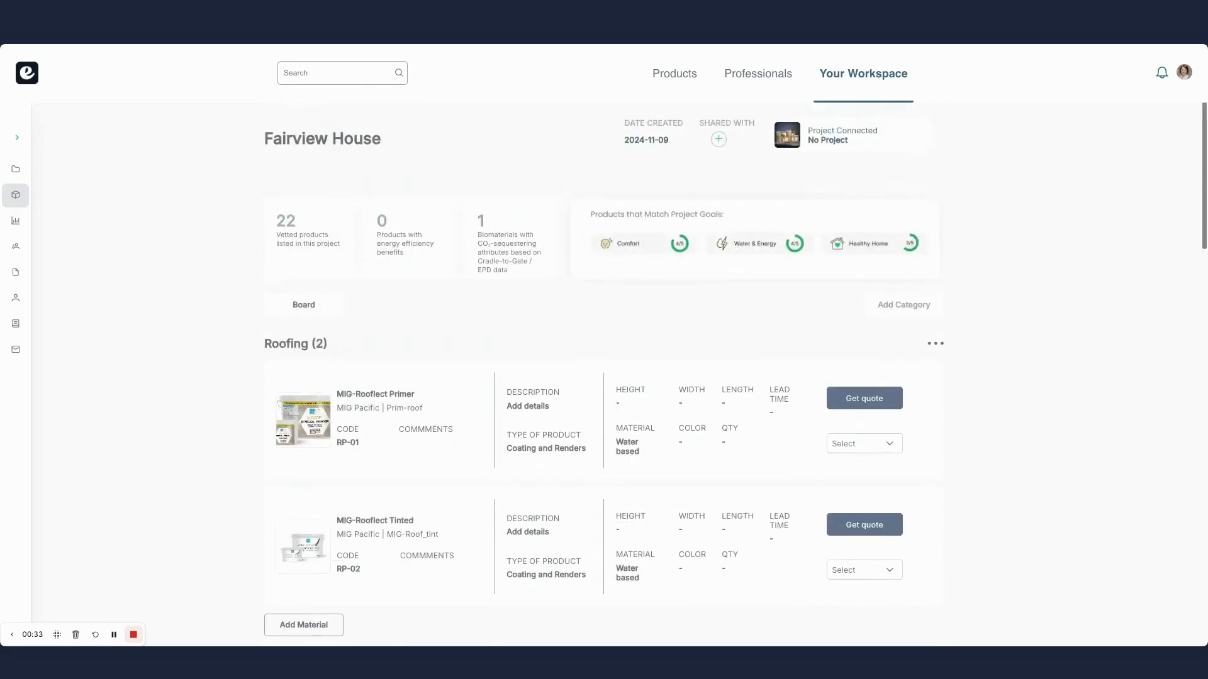
{"action": "mouse_move", "coordinate": [594, 194]}
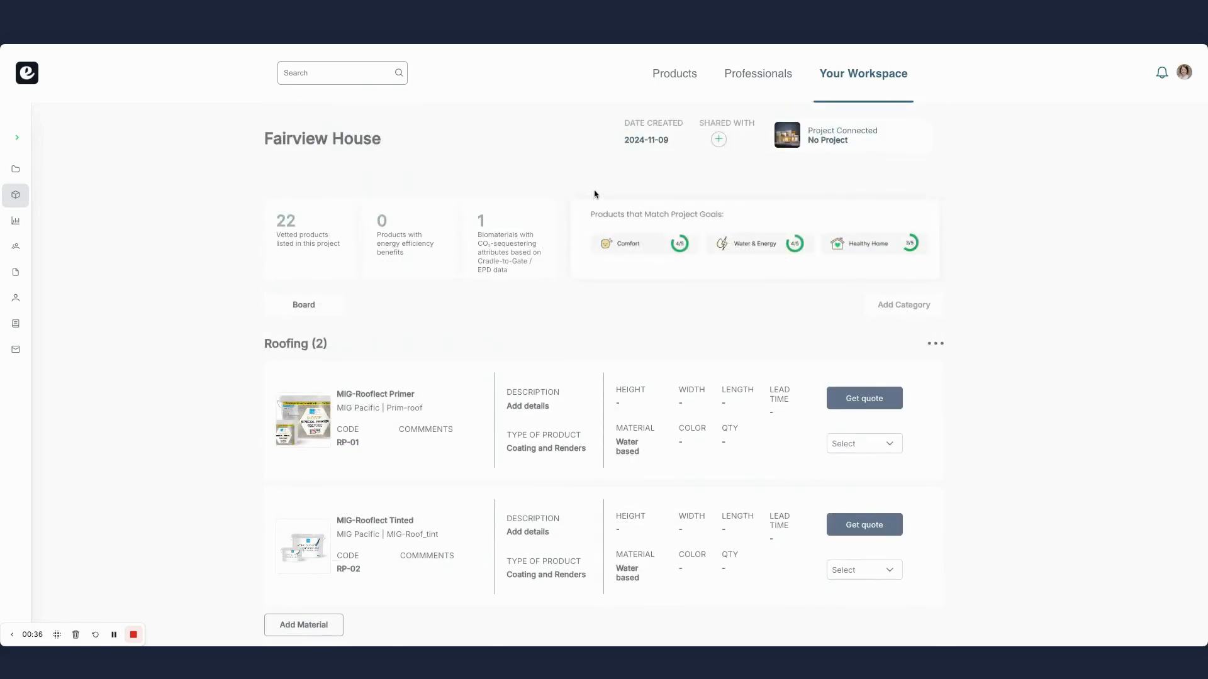
{"action": "mouse_move", "coordinate": [597, 234]}
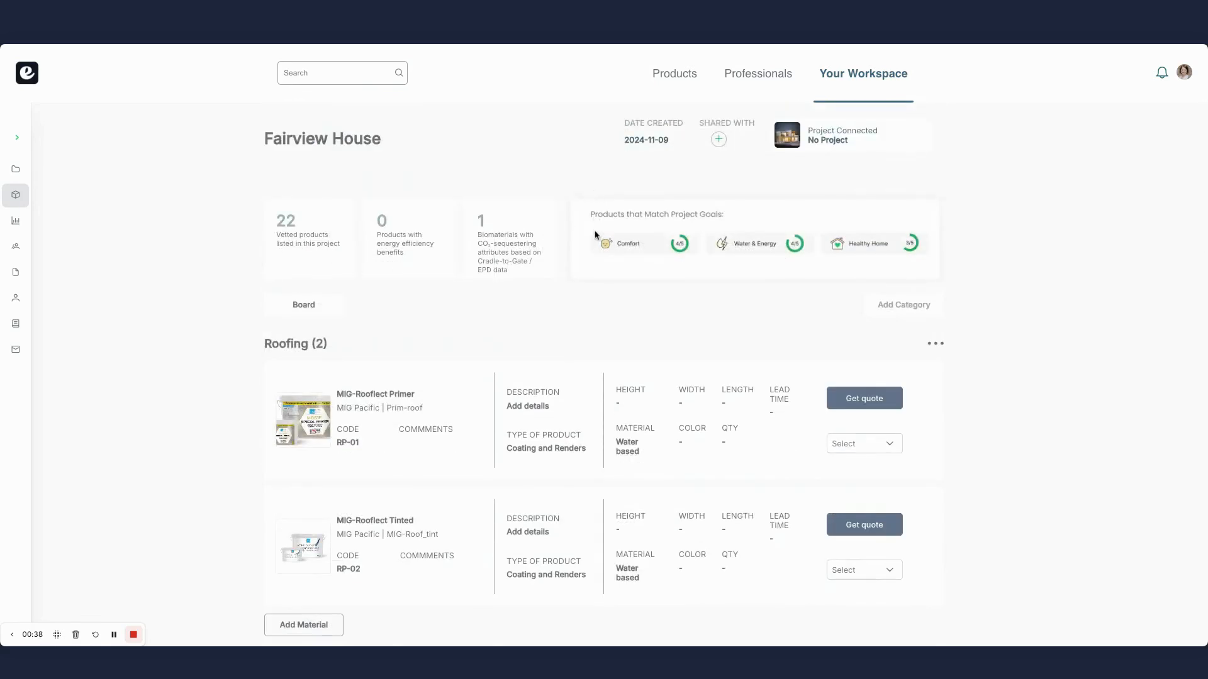
{"action": "mouse_move", "coordinate": [899, 213]}
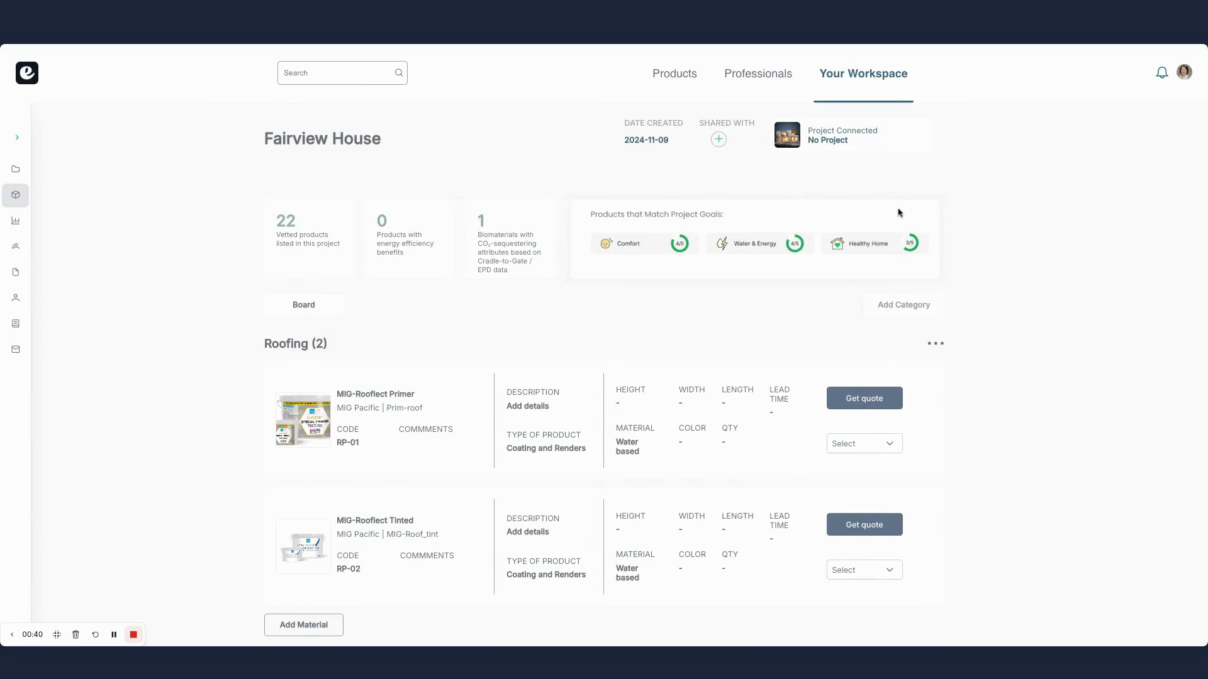
{"action": "mouse_move", "coordinate": [766, 200]}
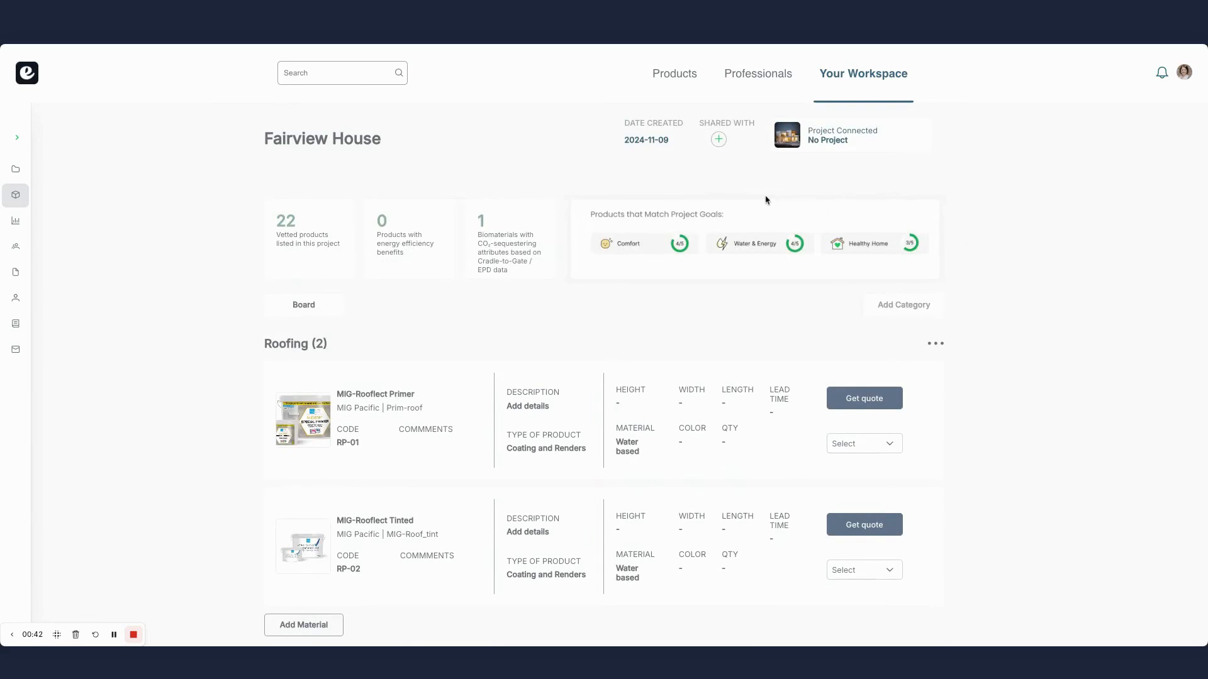
{"action": "mouse_move", "coordinate": [713, 204]}
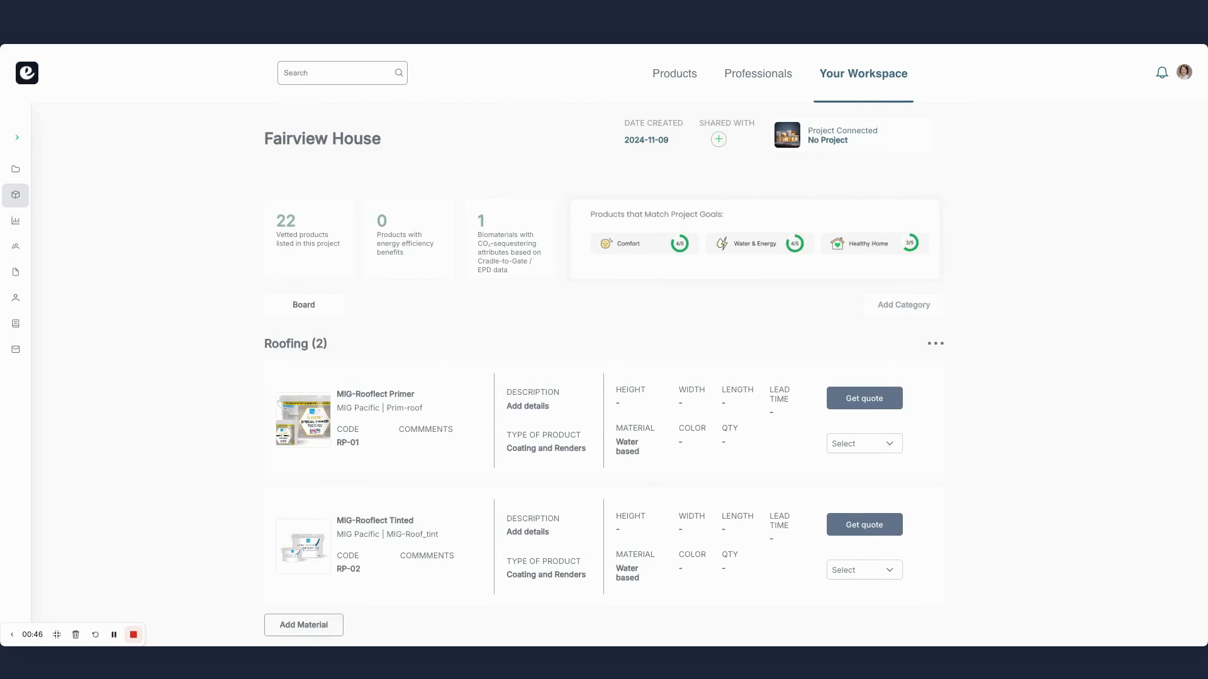
{"action": "mouse_move", "coordinate": [727, 234]}
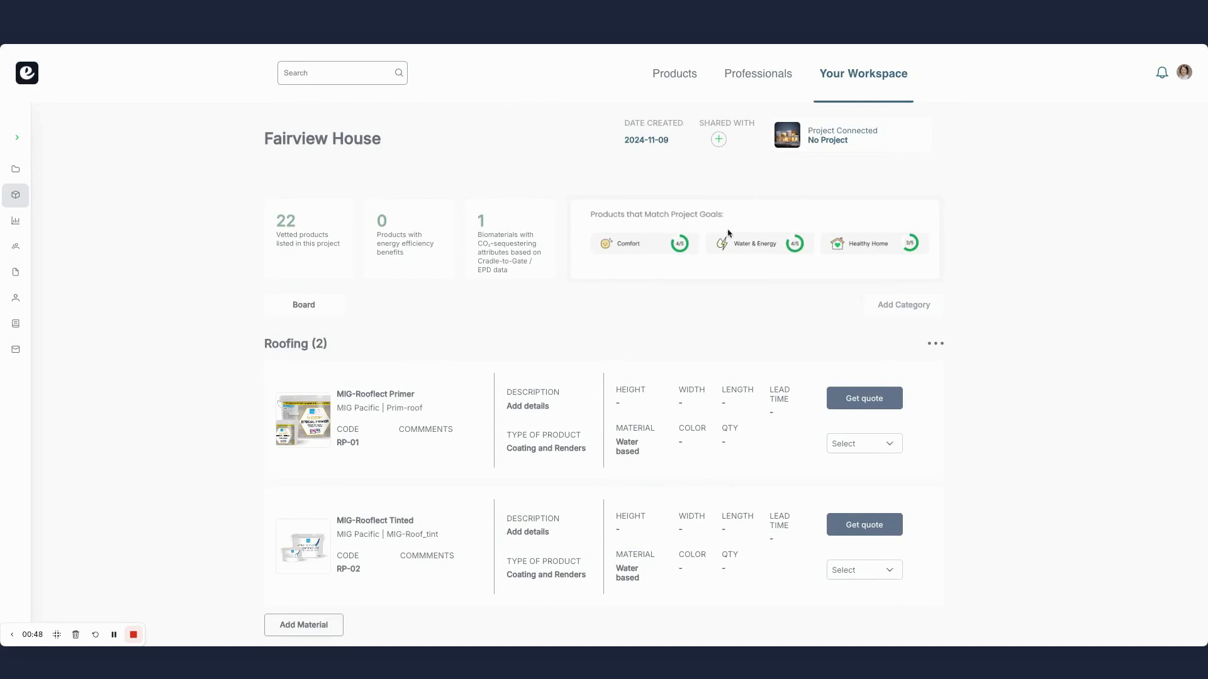
{"action": "mouse_move", "coordinate": [911, 259]}
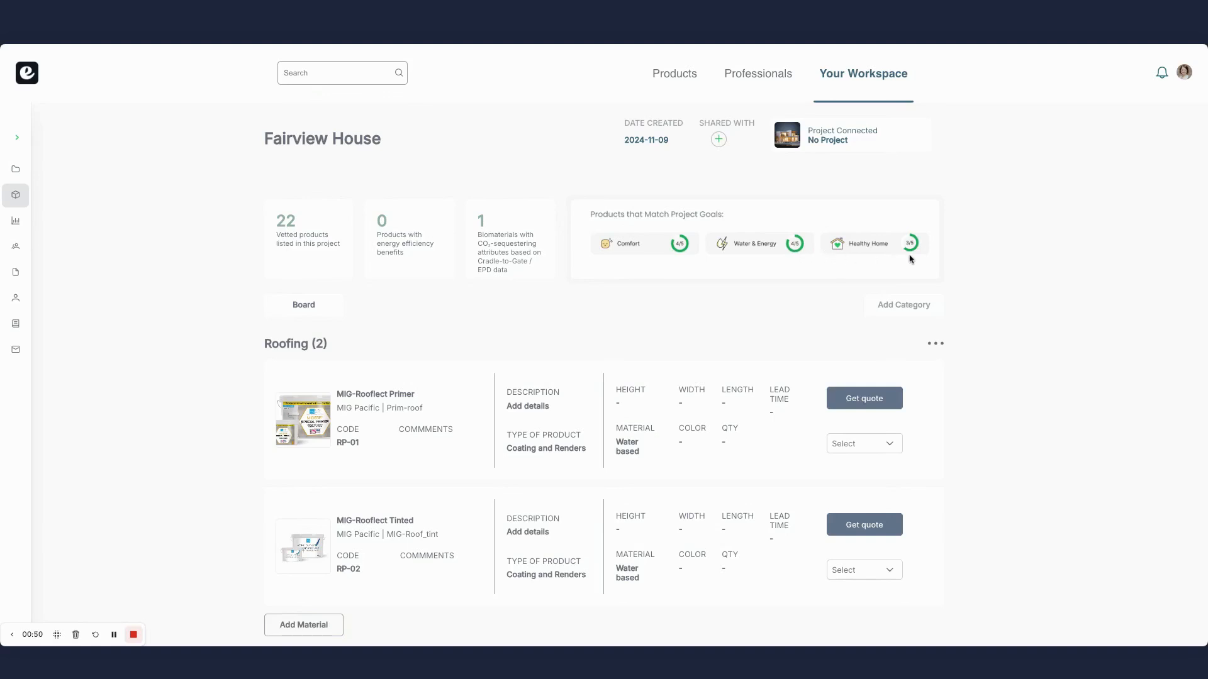
{"action": "mouse_move", "coordinate": [906, 262]}
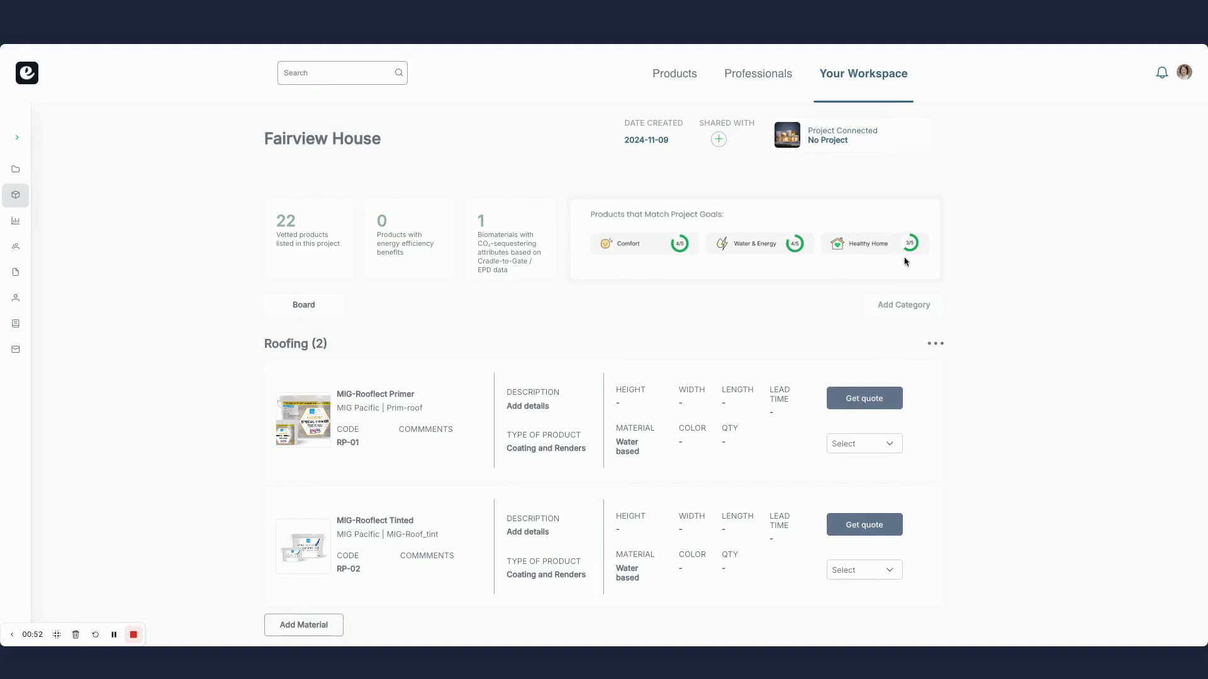
{"action": "left_click", "coordinate": [864, 398]}
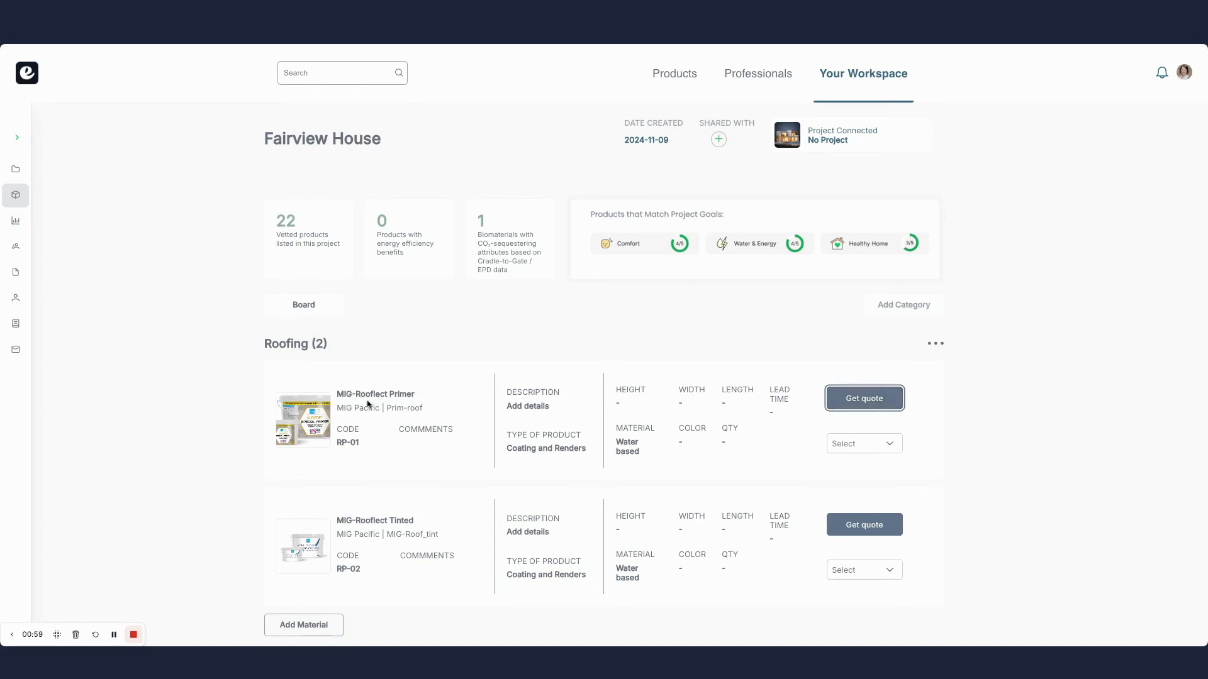
{"action": "mouse_move", "coordinate": [494, 475]}
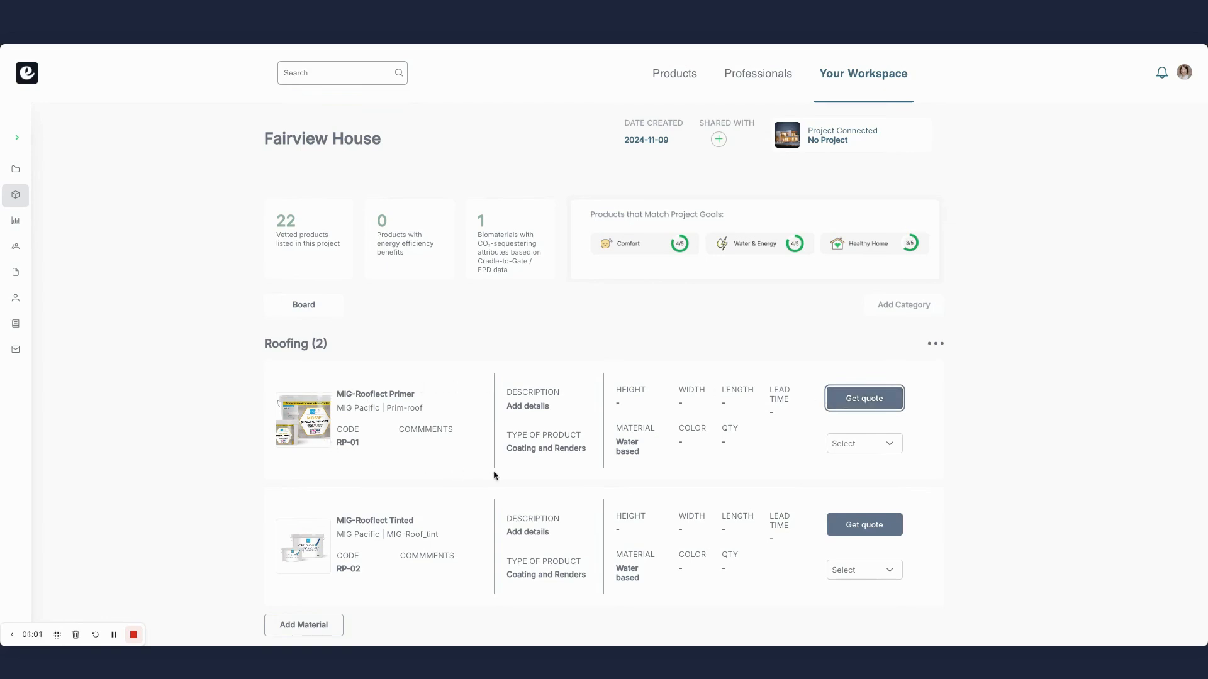
{"action": "left_click", "coordinate": [863, 443]}
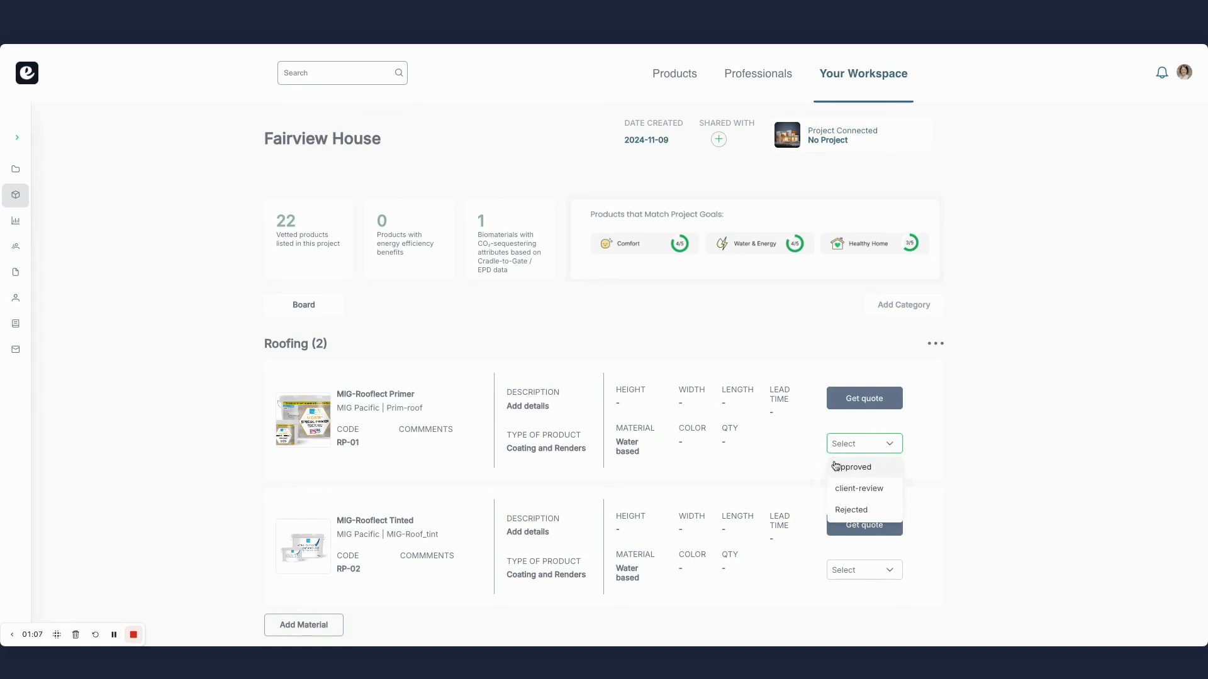
{"action": "mouse_move", "coordinate": [858, 488]}
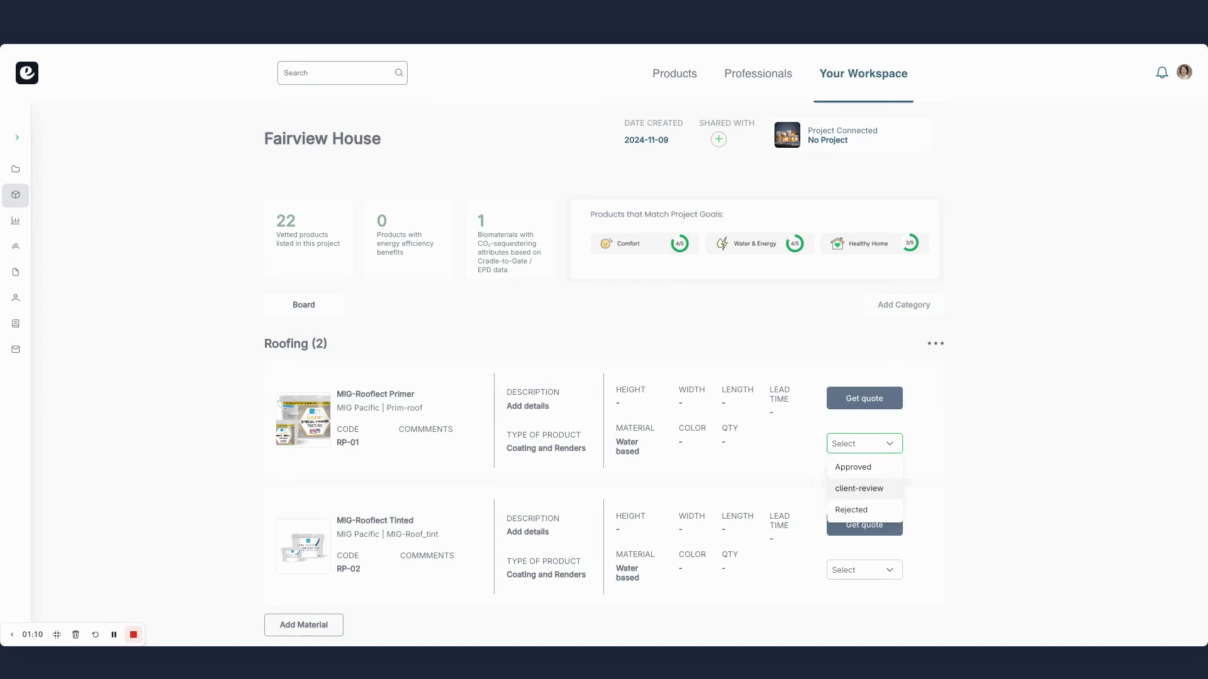
{"action": "mouse_move", "coordinate": [838, 512]}
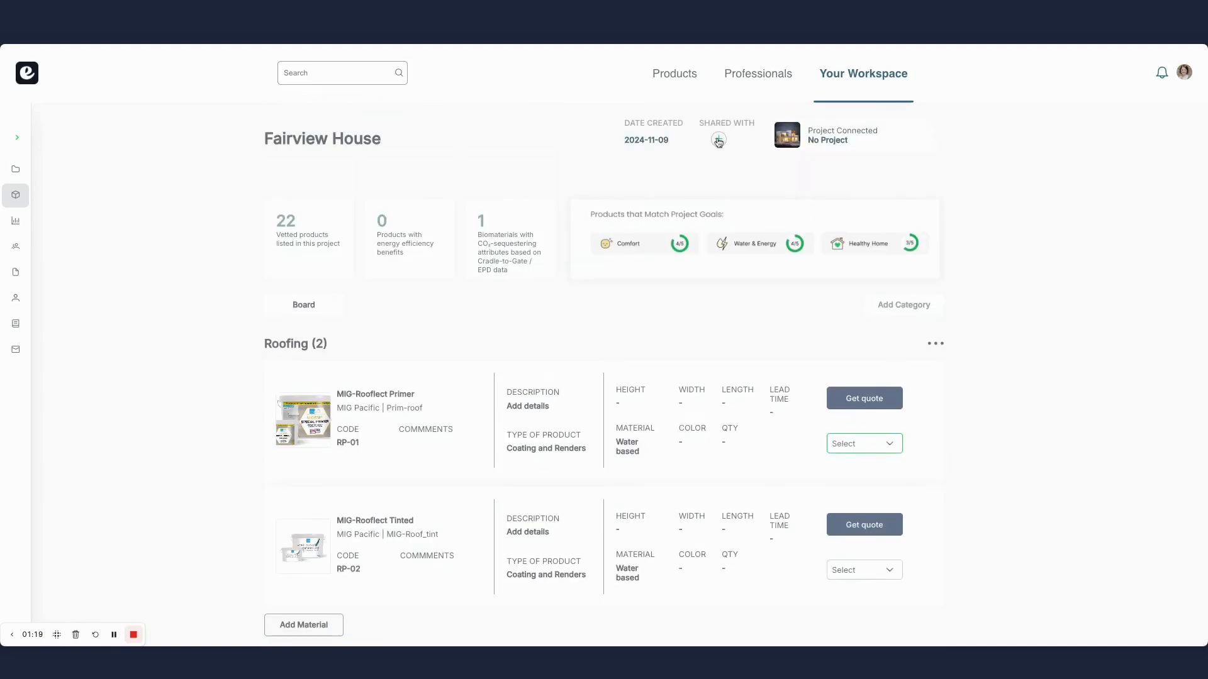
{"action": "left_click", "coordinate": [717, 139]}
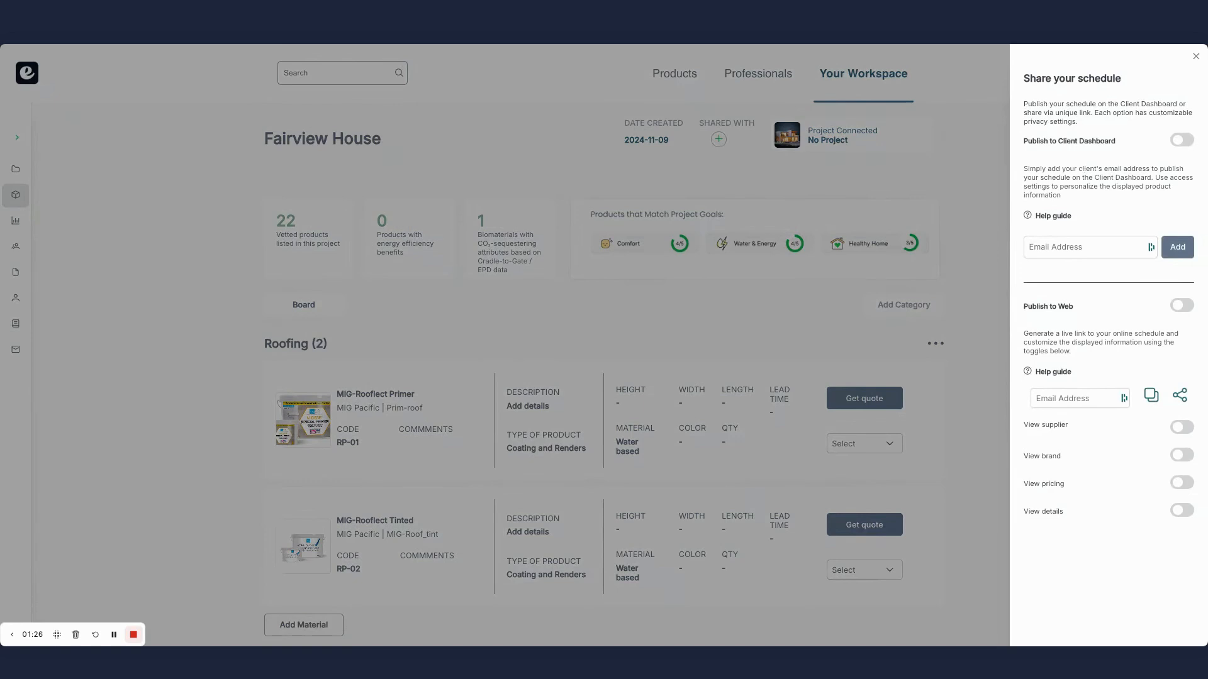
Step: Switch on View supplier in Share your schedule for Fairview House, then dismiss the panel
{"action": "left_click", "coordinate": [1182, 426]}
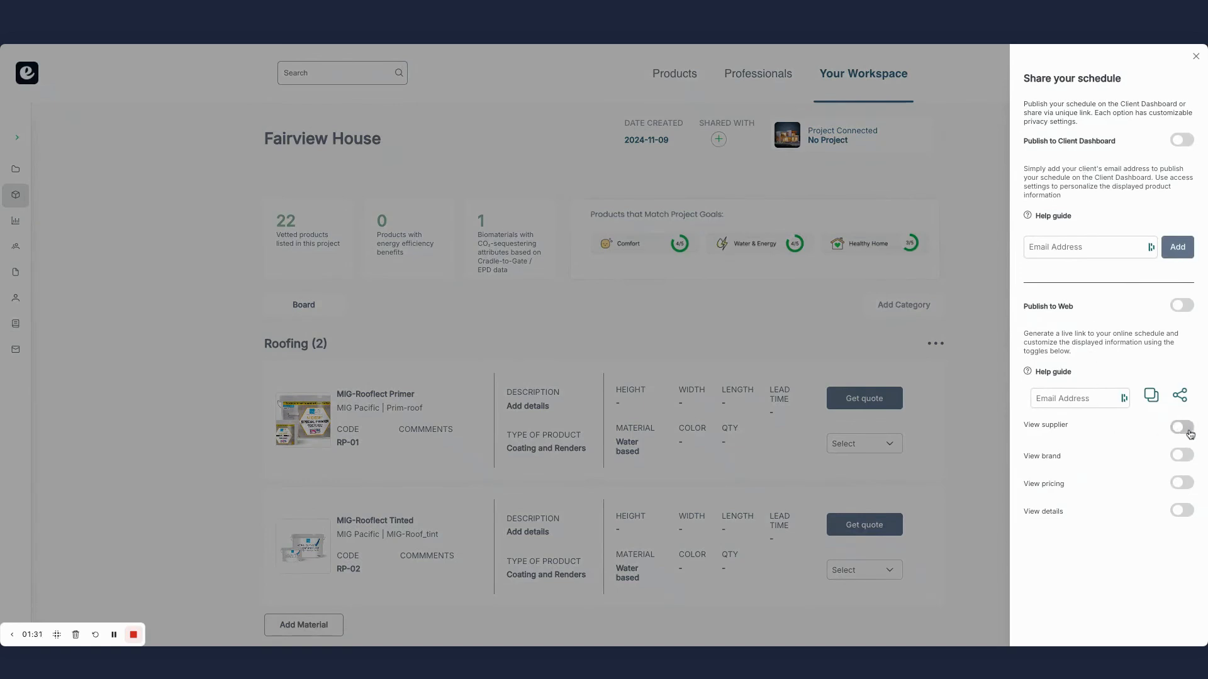
{"action": "left_click", "coordinate": [1182, 427]}
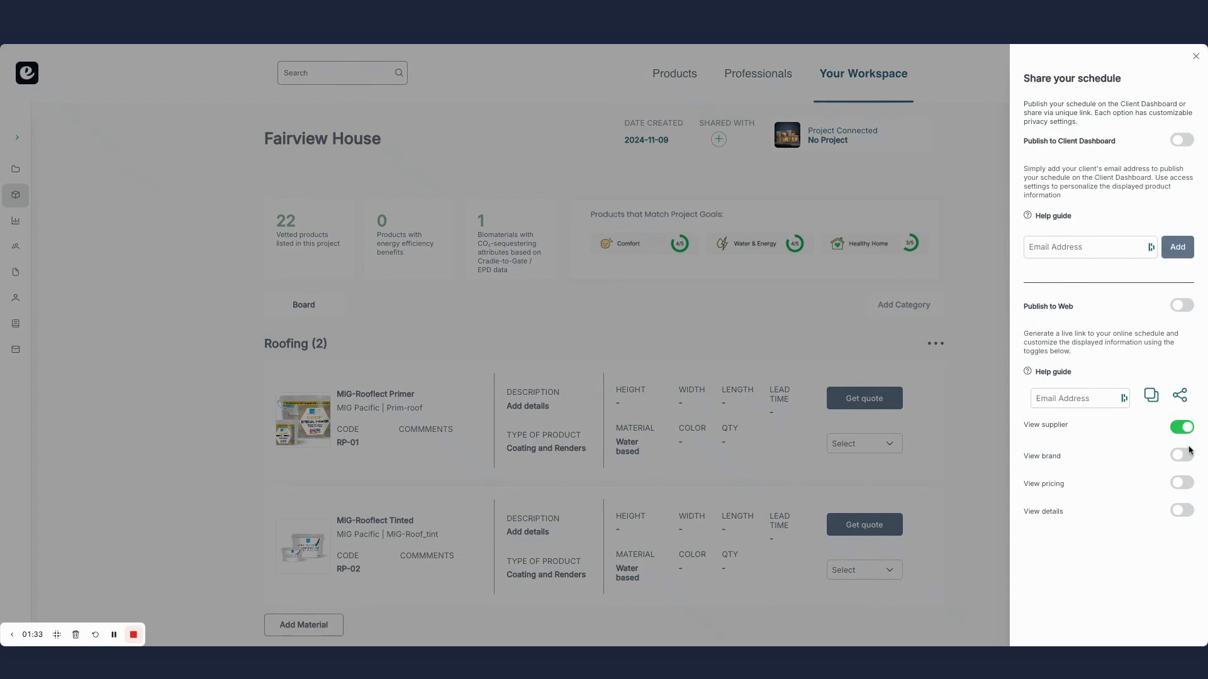
{"action": "left_click", "coordinate": [1182, 484]}
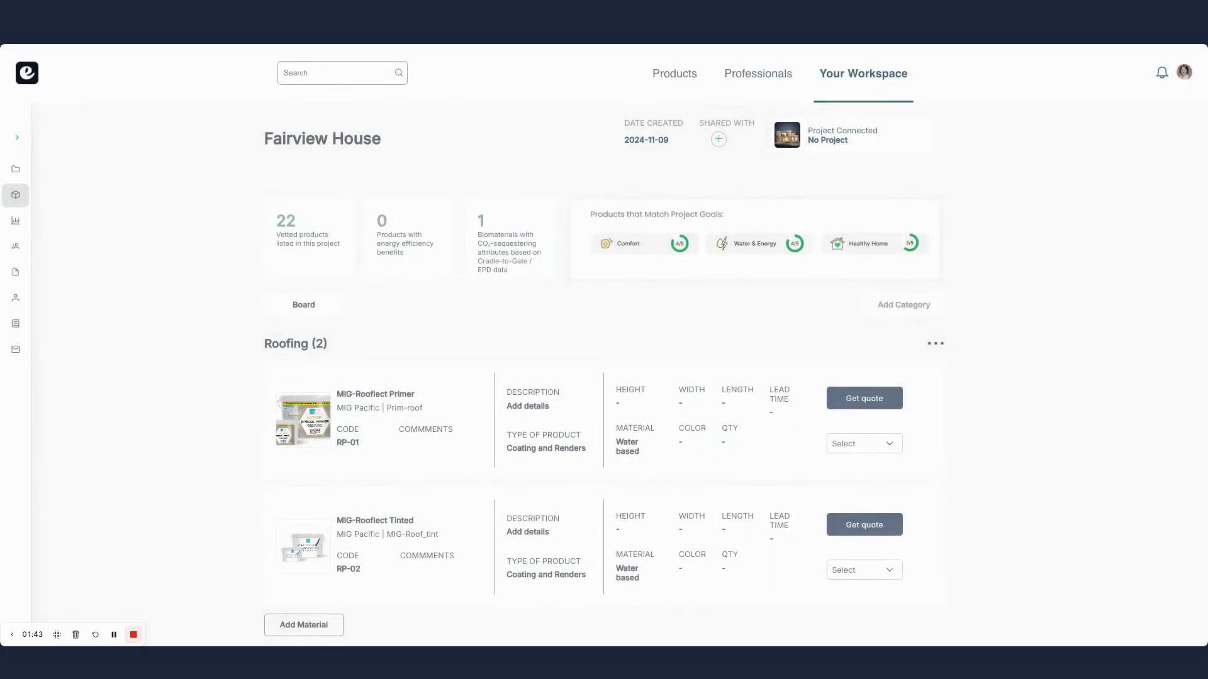
{"action": "scroll", "scroll_direction": "down", "scroll_amount": 3}
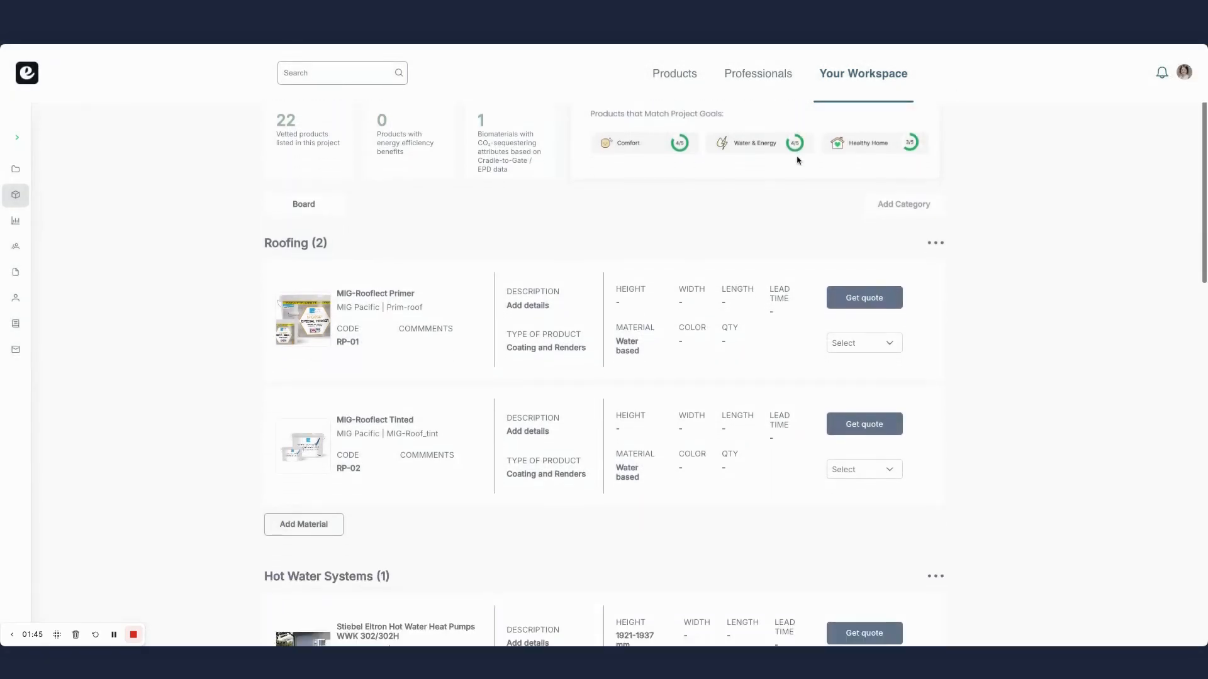